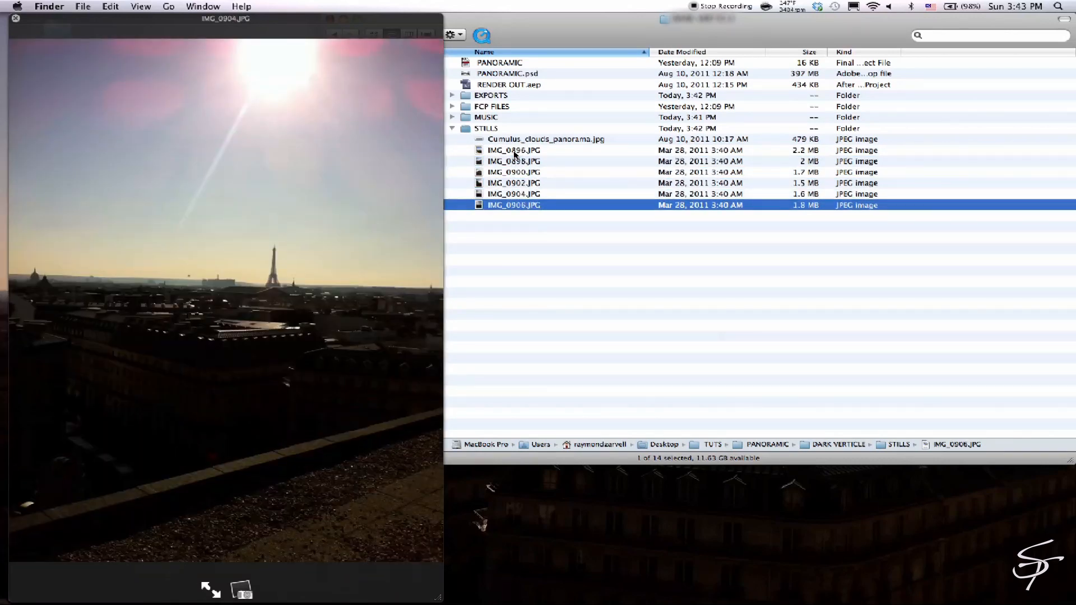
# Step: Browse the Galeries Lafayette image results and pick out further Paris rooftop stills
pyautogui.click(512, 183)
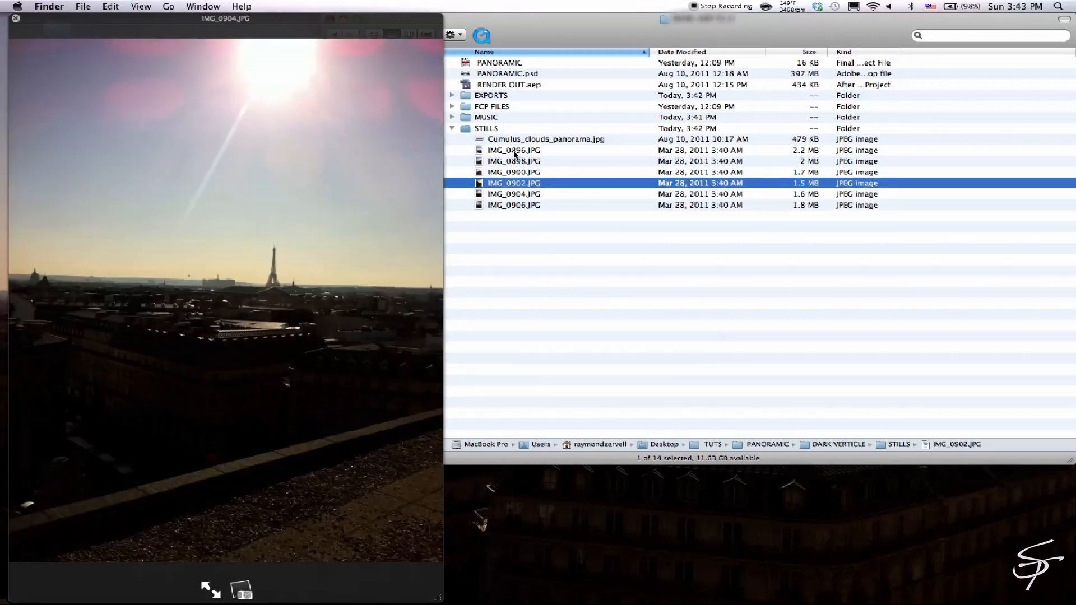
pyautogui.click(514, 162)
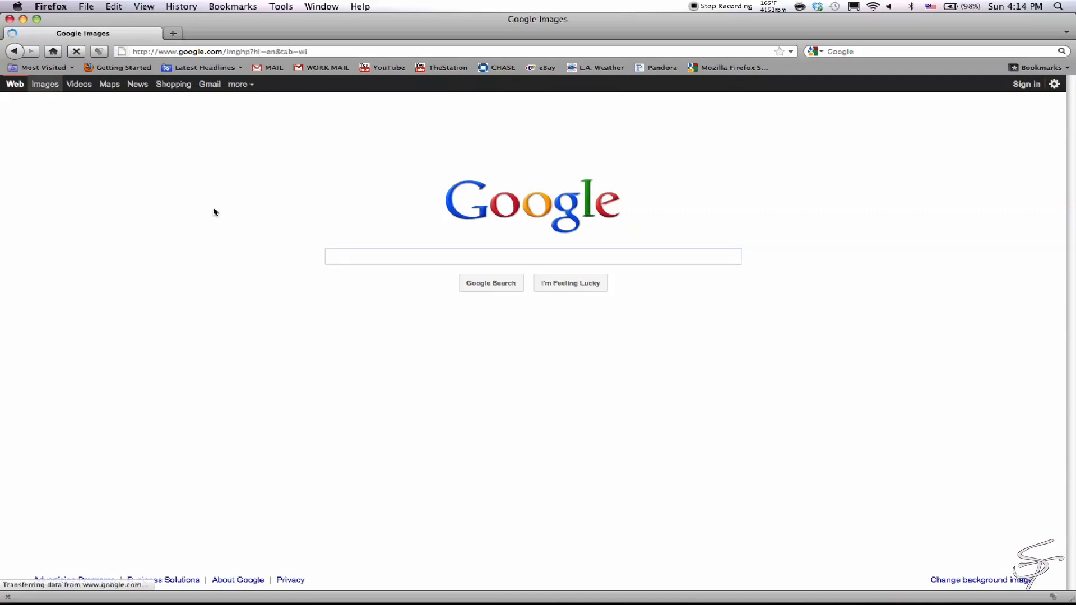
pyautogui.rightClick(343, 217)
pyautogui.write('Galeries Lafayette')
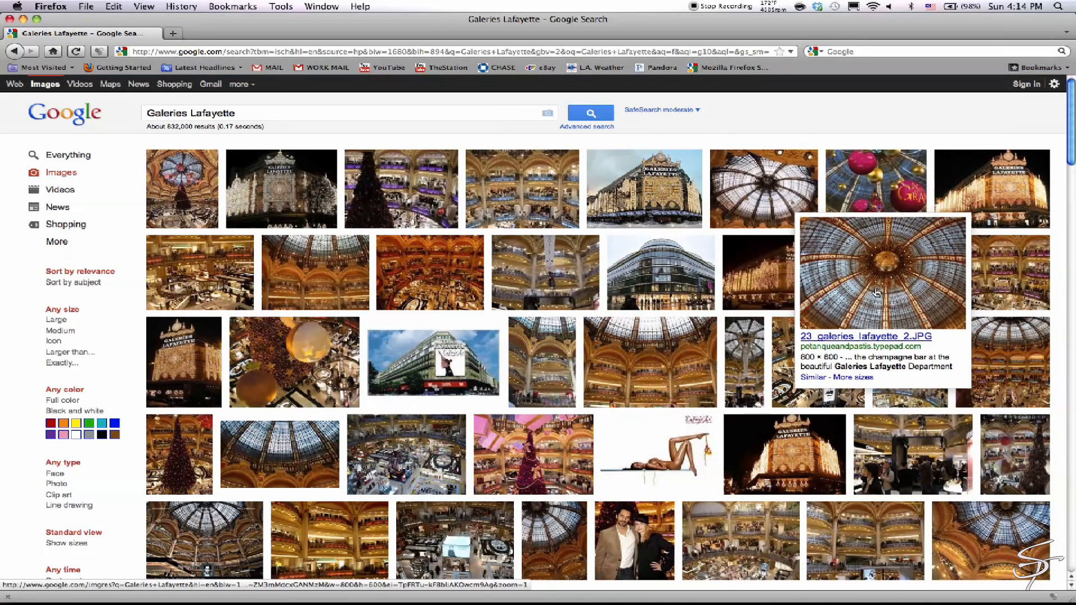
pyautogui.scroll(-3)
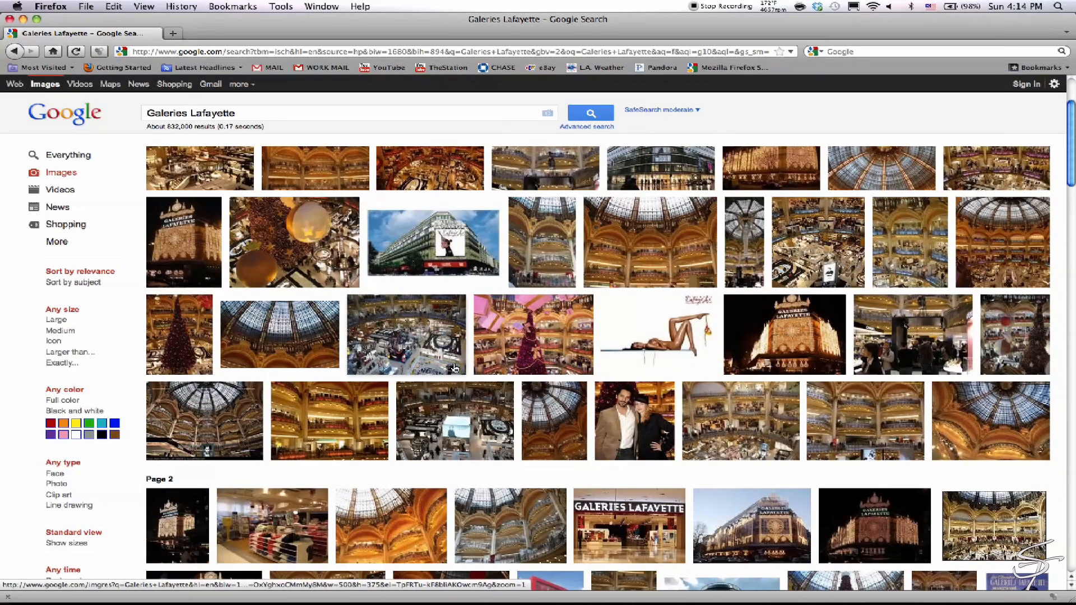
pyautogui.scroll(-3)
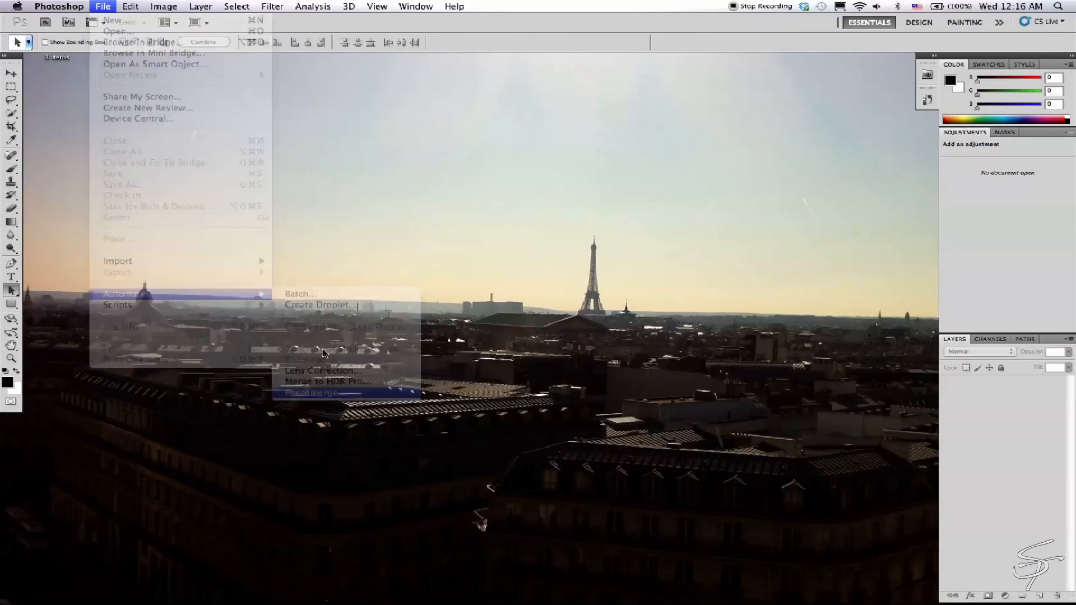
# Step: Photomerge the six rooftop JPGs into a Perspective-layout panorama
pyautogui.click(309, 392)
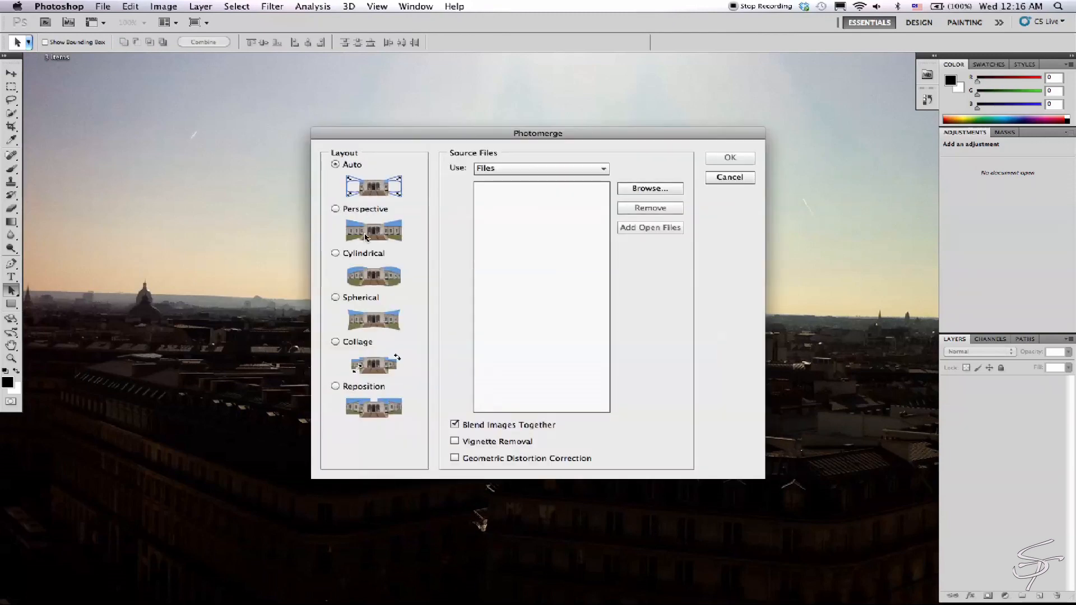
pyautogui.click(650, 189)
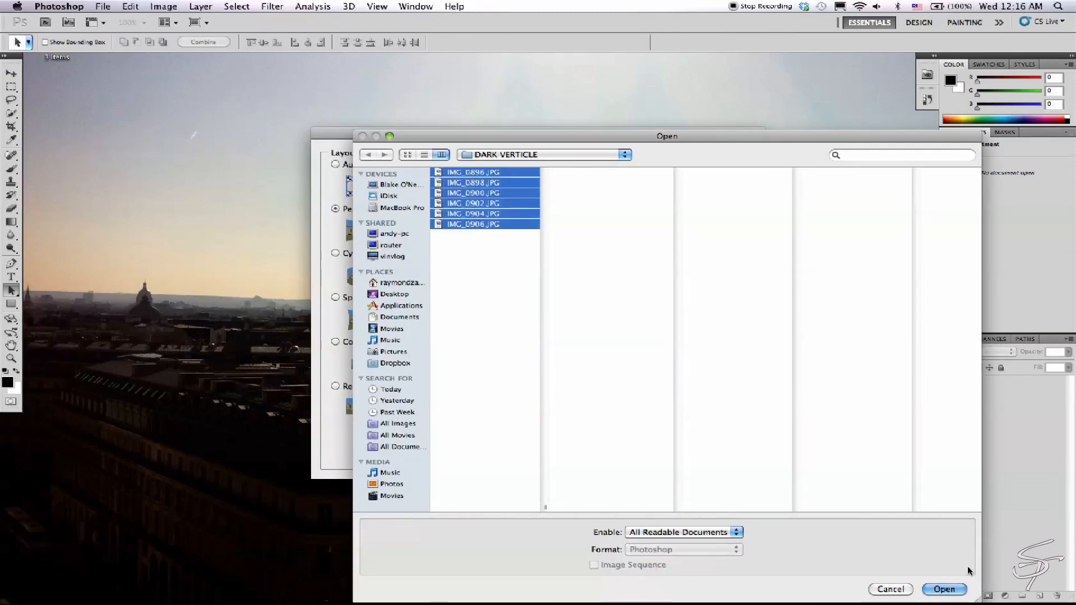
pyautogui.click(946, 590)
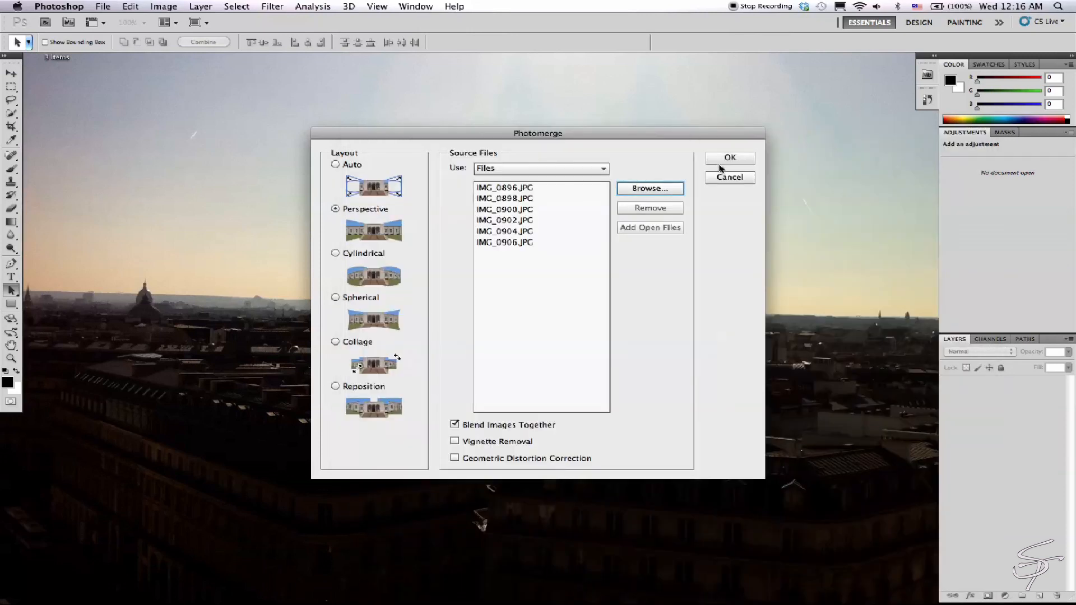
pyautogui.click(729, 158)
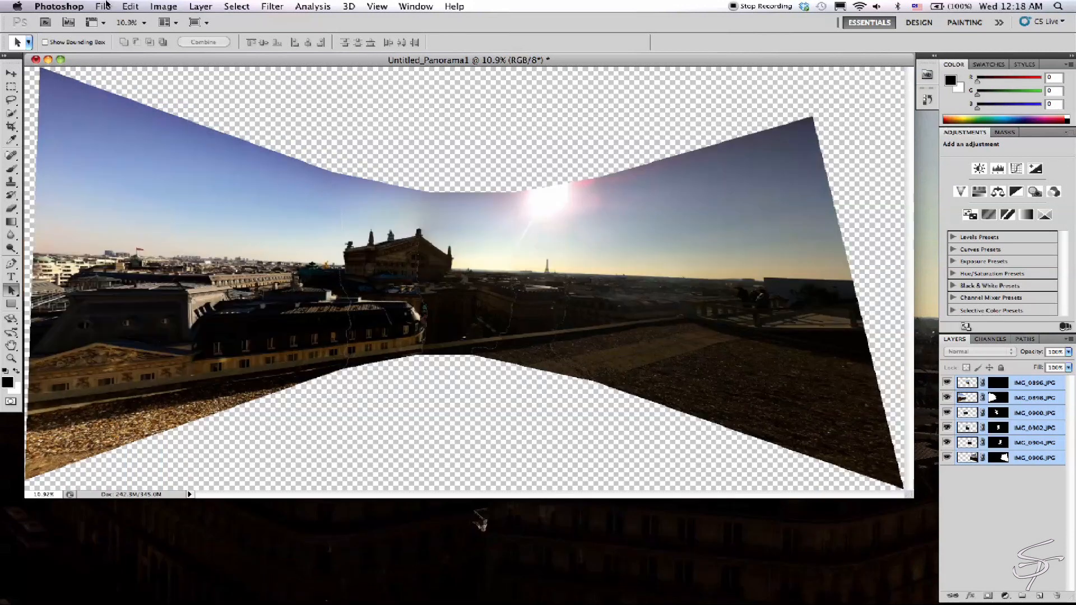
# Step: Save the stitched panorama as PANORAMIC.psd and send it to After Effects
pyautogui.click(103, 5)
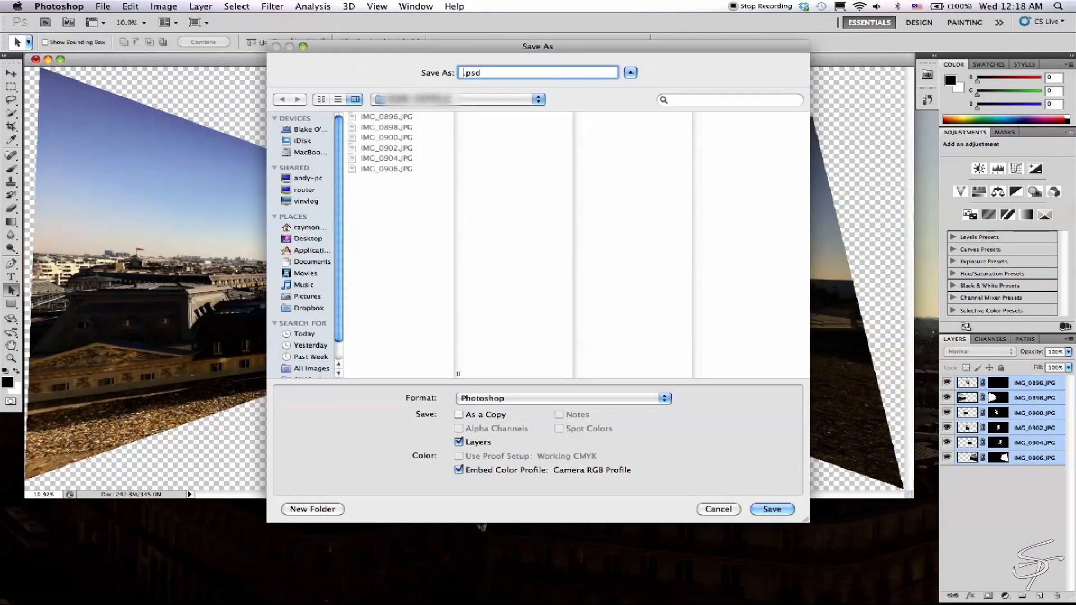
pyautogui.write('PANORAM')
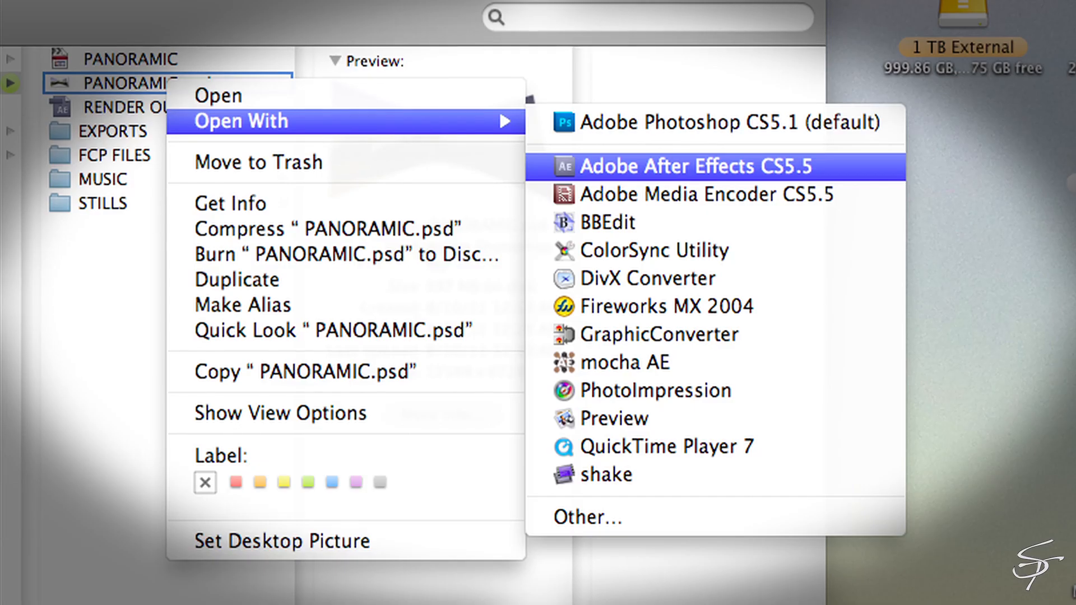
pyautogui.click(699, 166)
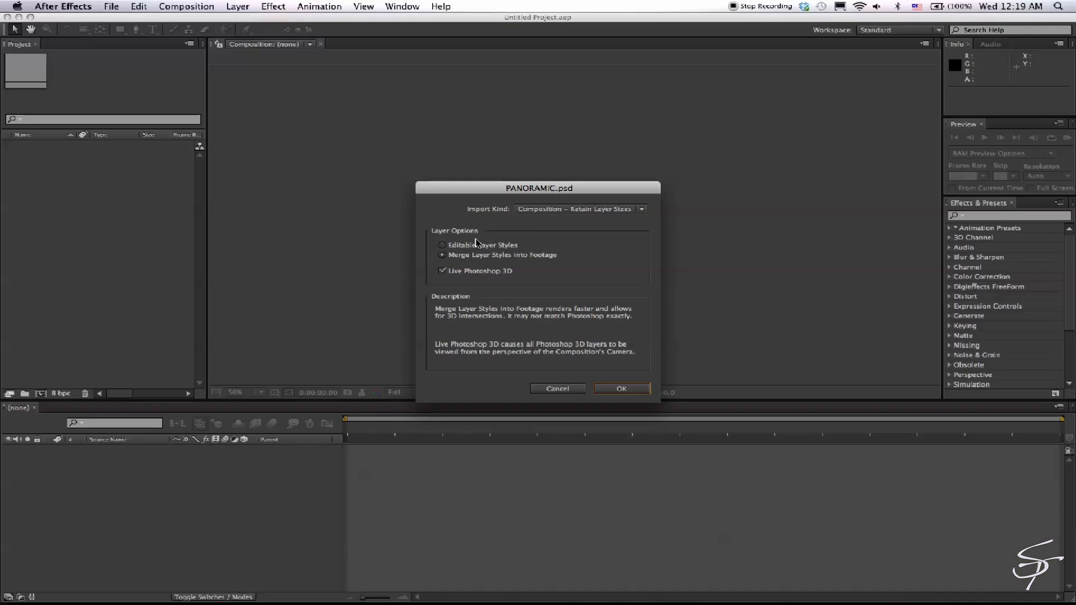
# Step: Import PANORAMIC.psd as a composition retaining layer sizes with Editable Layer Styles
pyautogui.click(442, 245)
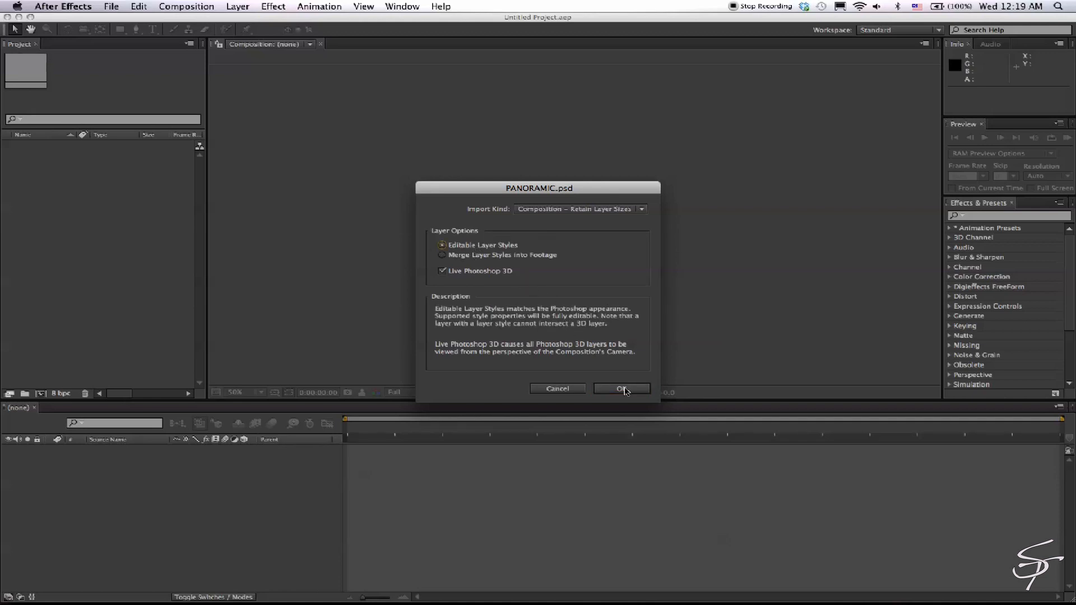
pyautogui.click(621, 387)
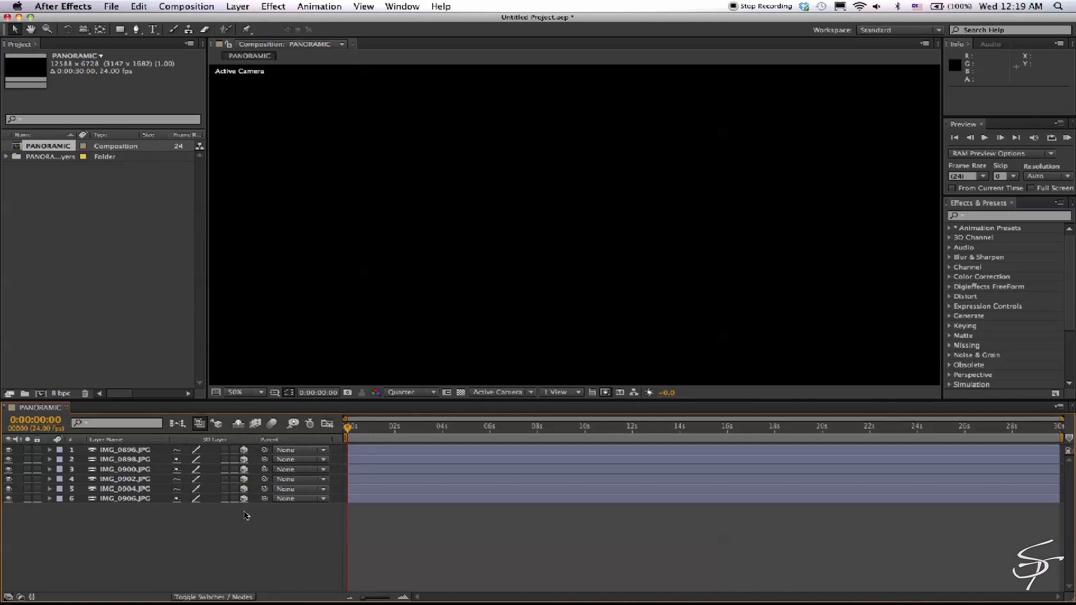
pyautogui.click(238, 6)
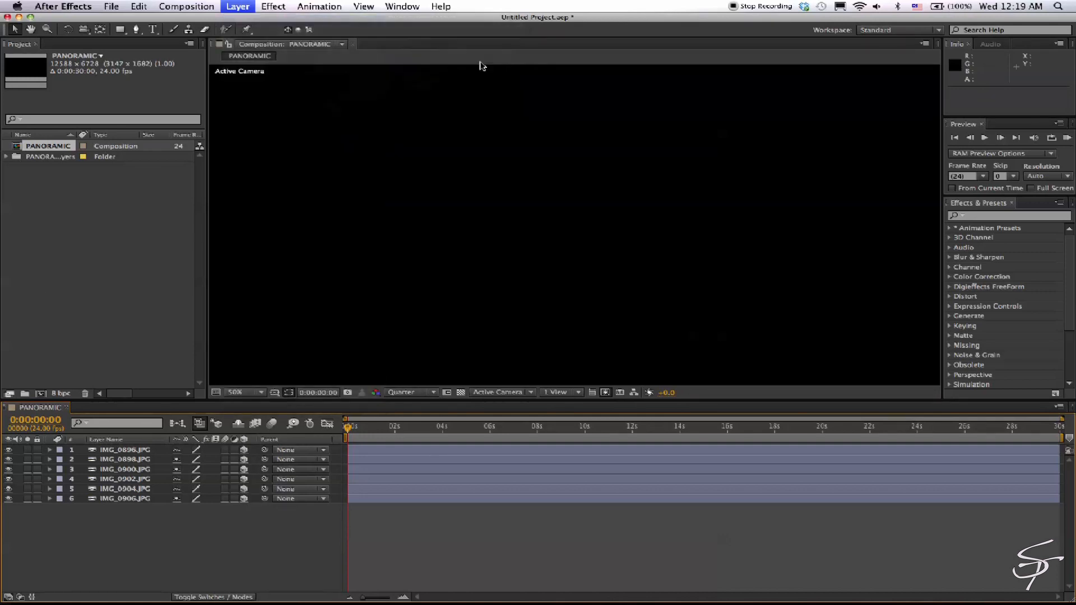
# Step: Add a 24mm-preset Camera 1 and a null object, parenting the camera to Null 1
pyautogui.click(616, 224)
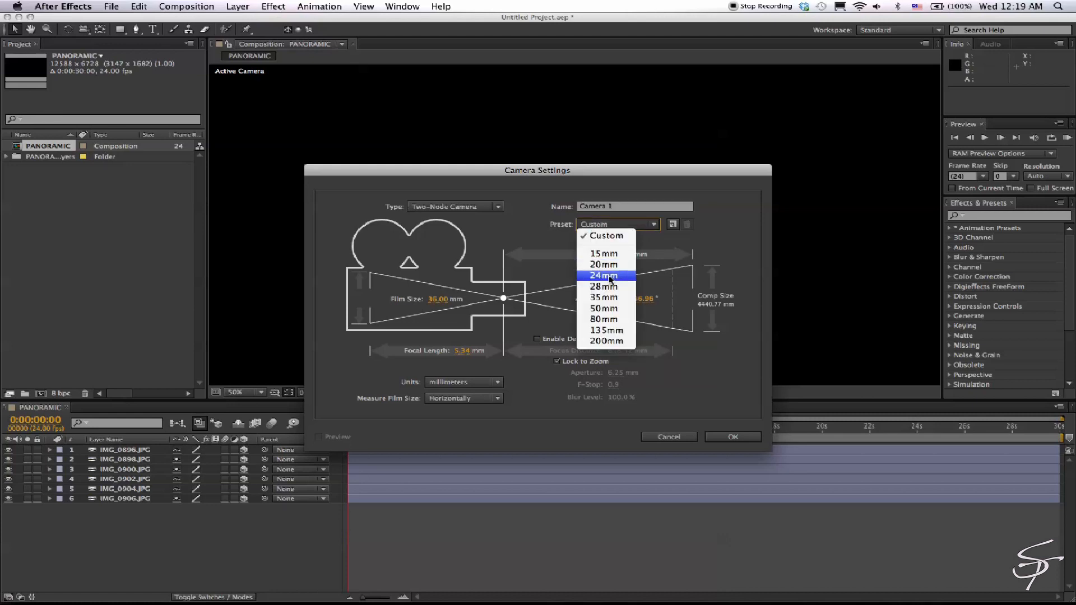
pyautogui.click(733, 436)
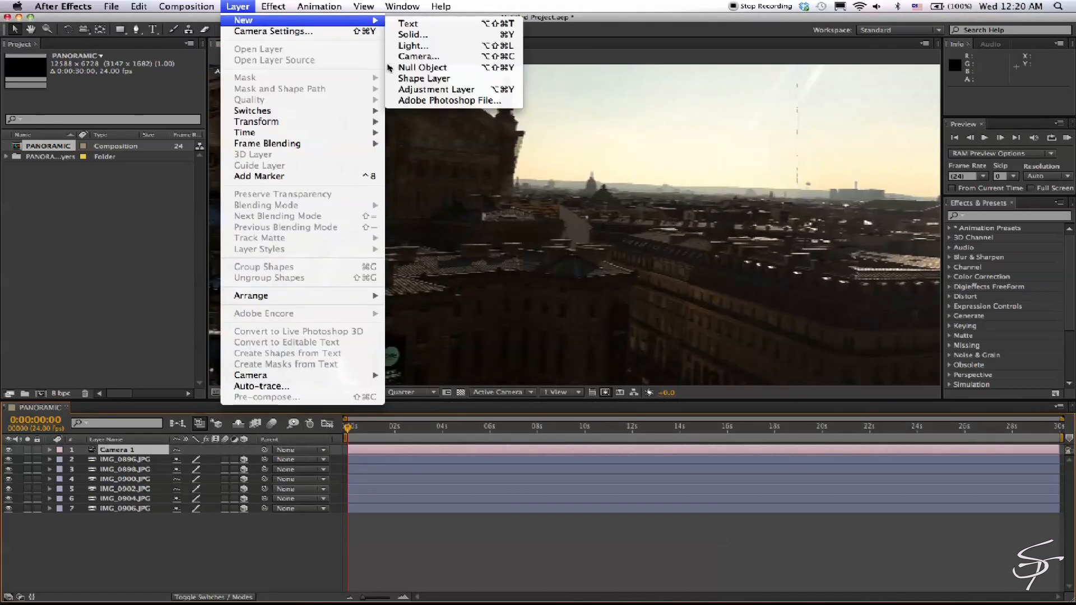
pyautogui.click(424, 67)
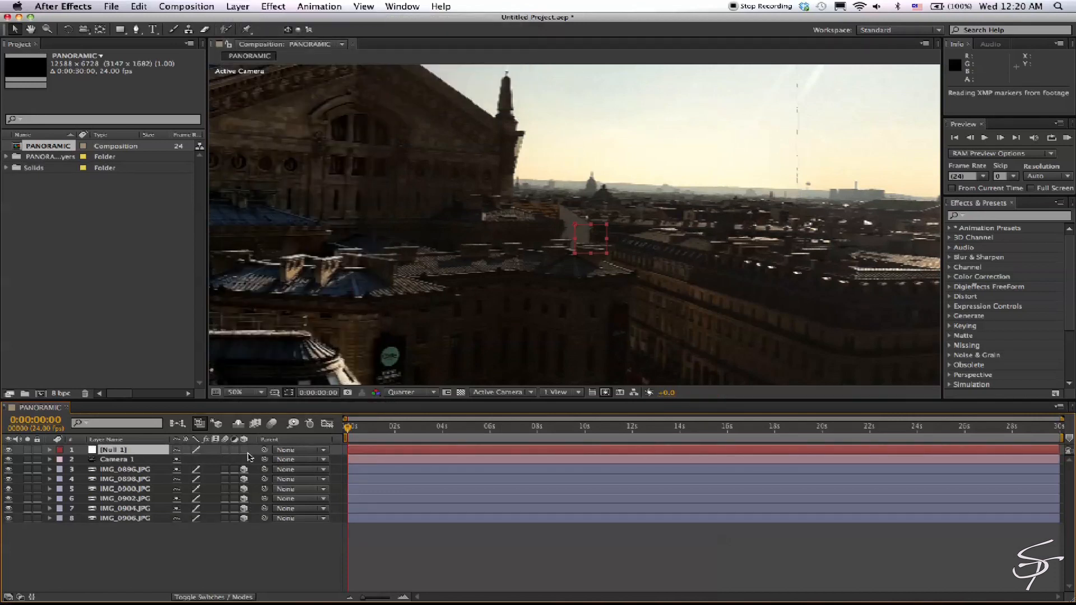
pyautogui.click(118, 460)
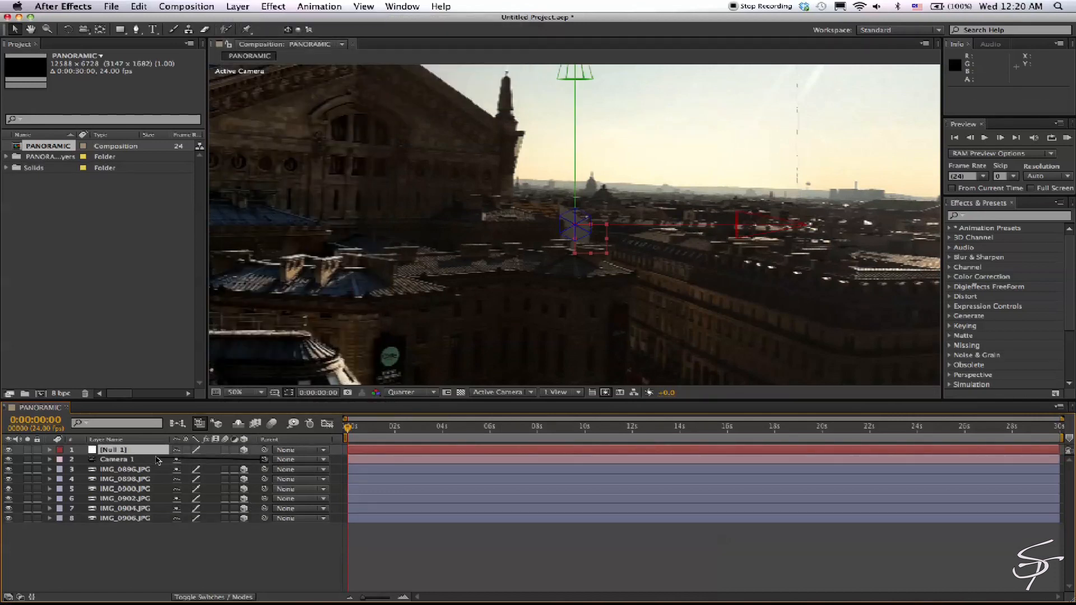
pyautogui.click(300, 459)
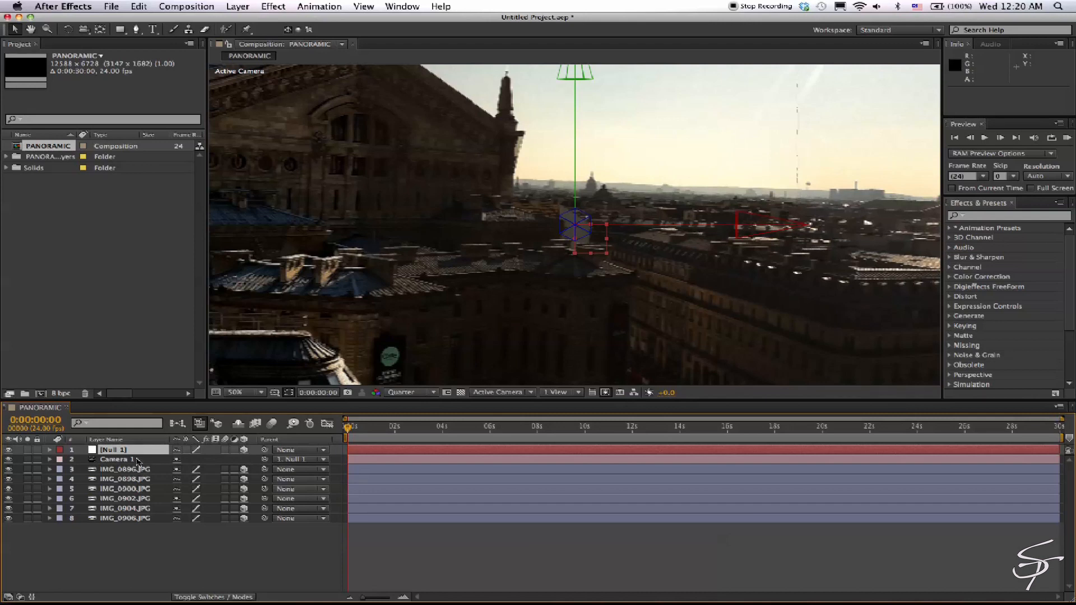
pyautogui.moveTo(544, 255)
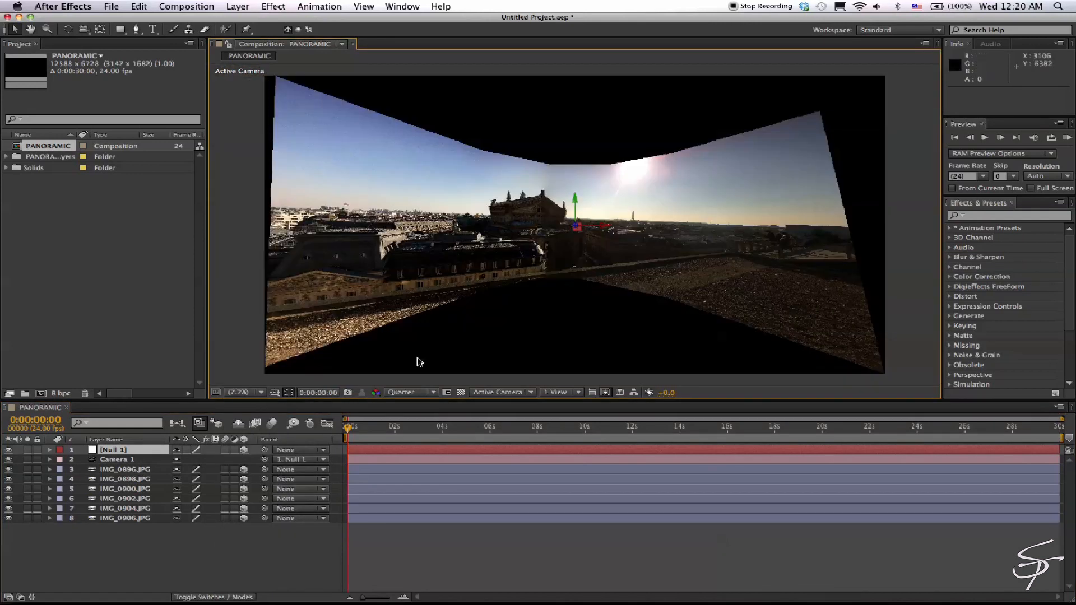
# Step: Set the PANORAMIC composition to the HDTV 1080 24 preset (1920×1080)
pyautogui.rightClick(40, 146)
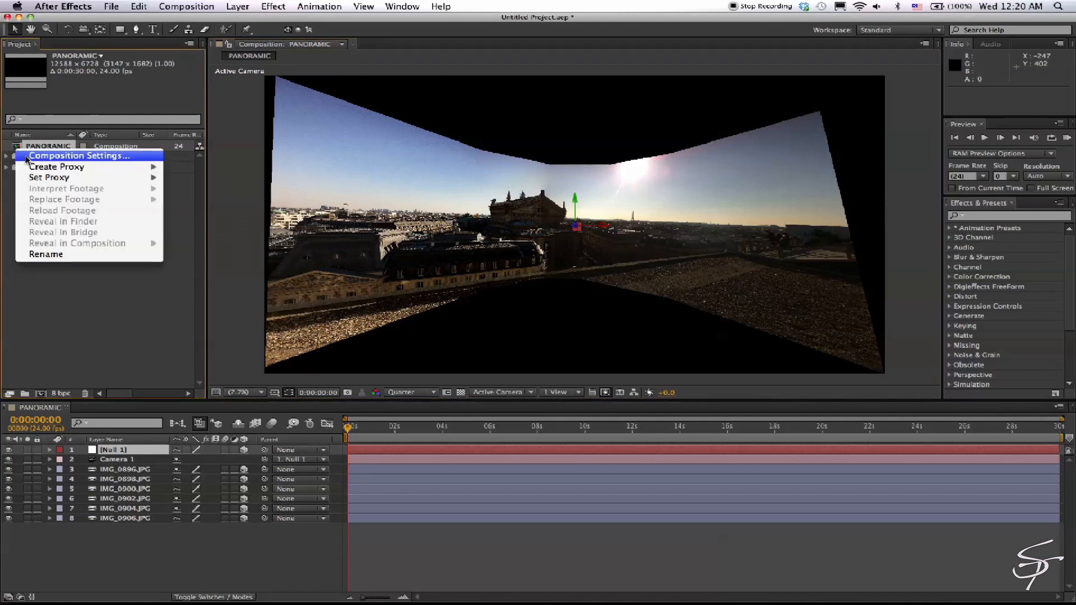
pyautogui.click(81, 156)
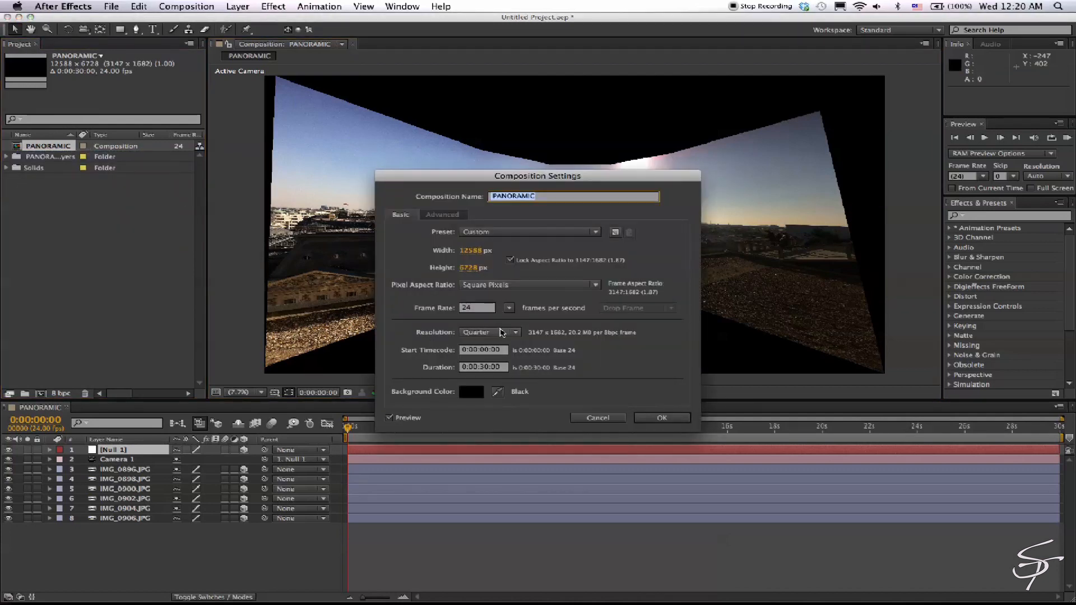
pyautogui.click(529, 232)
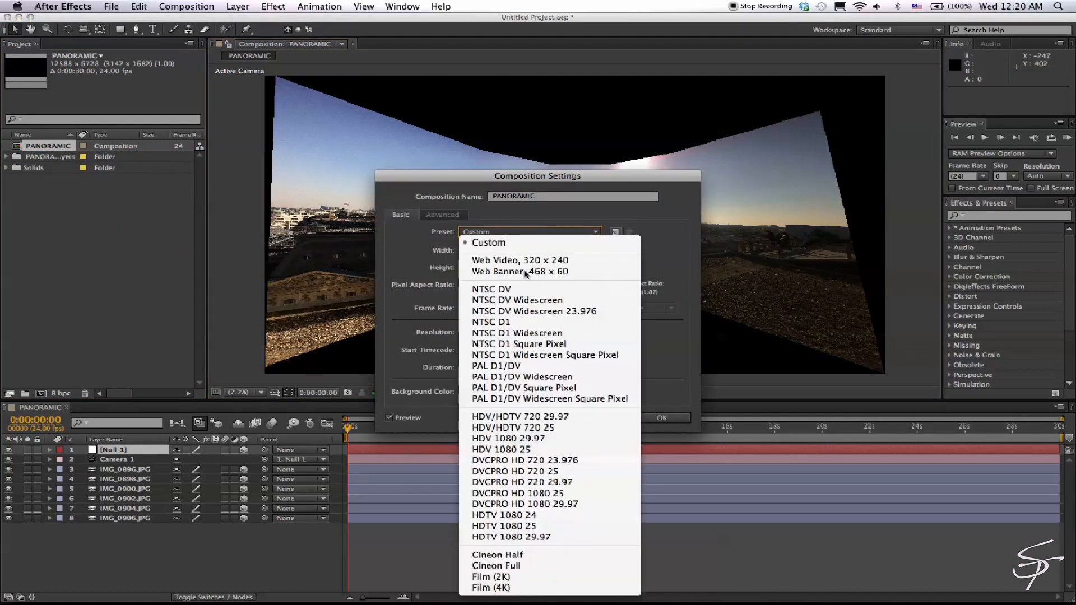
pyautogui.click(487, 242)
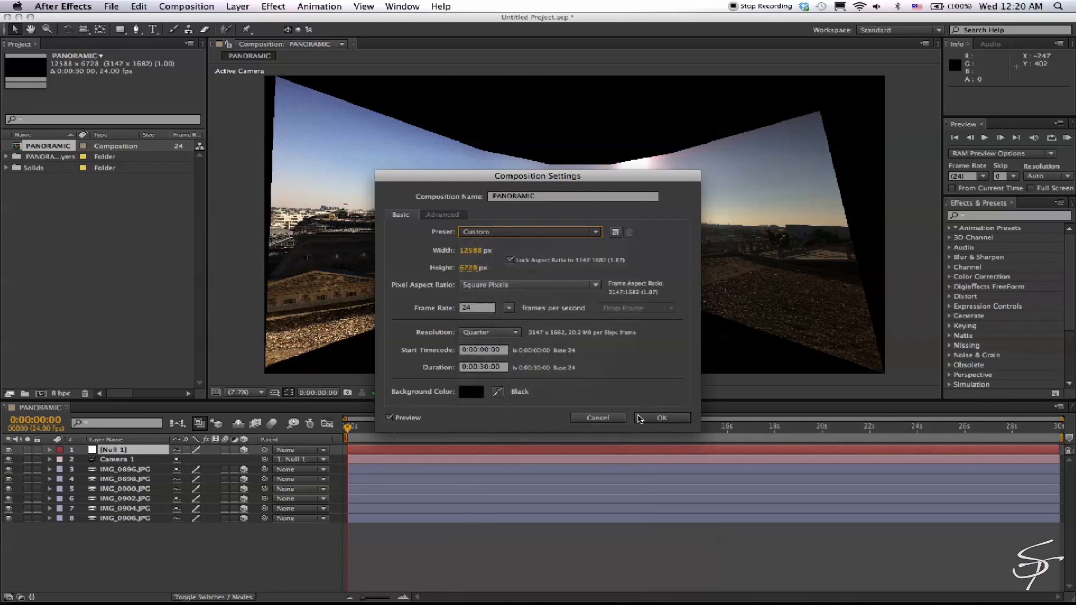
pyautogui.click(661, 416)
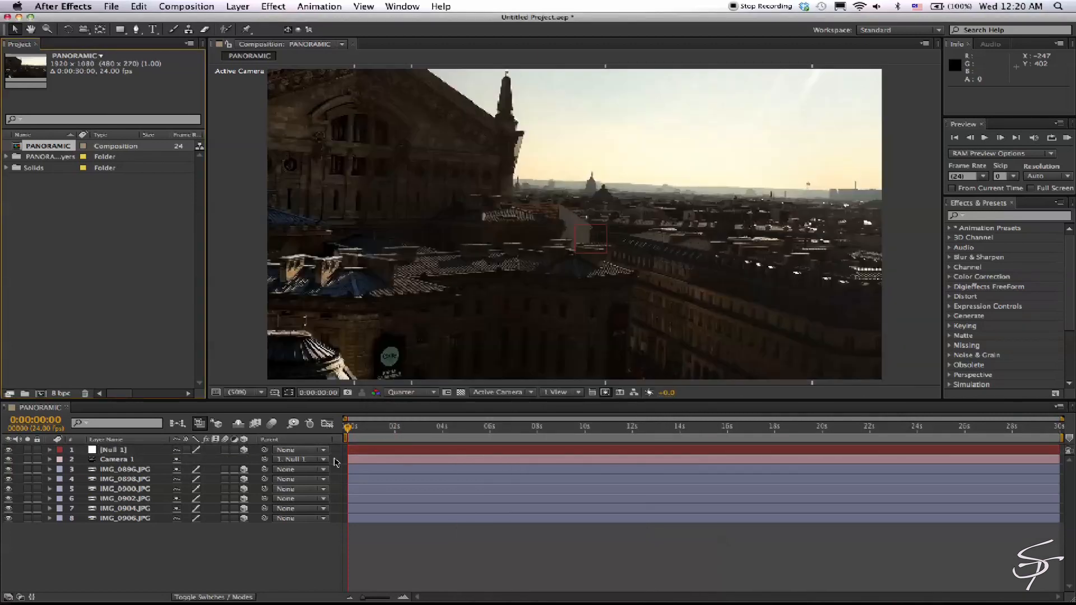
# Step: Keyframe Null 1's Y orientation for a rooftop pan and preview at Half resolution
pyautogui.click(113, 449)
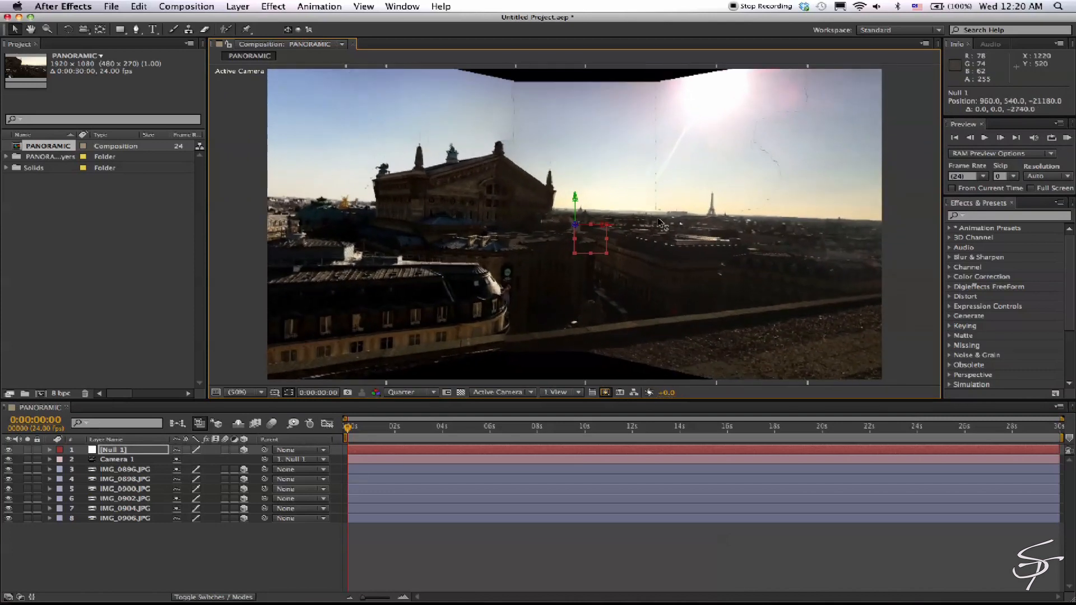
pyautogui.click(52, 448)
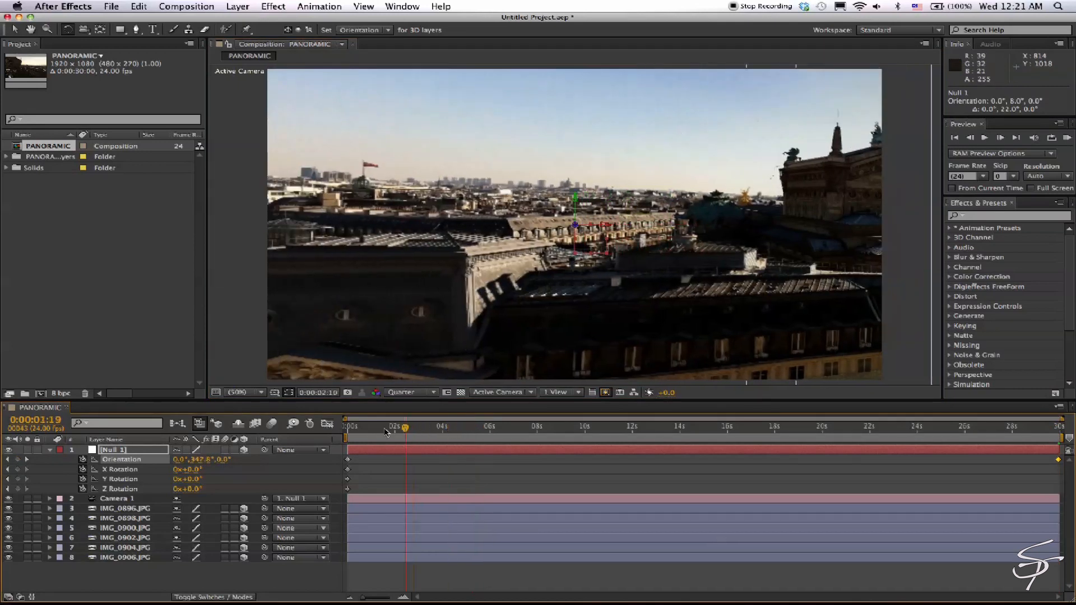
pyautogui.click(410, 392)
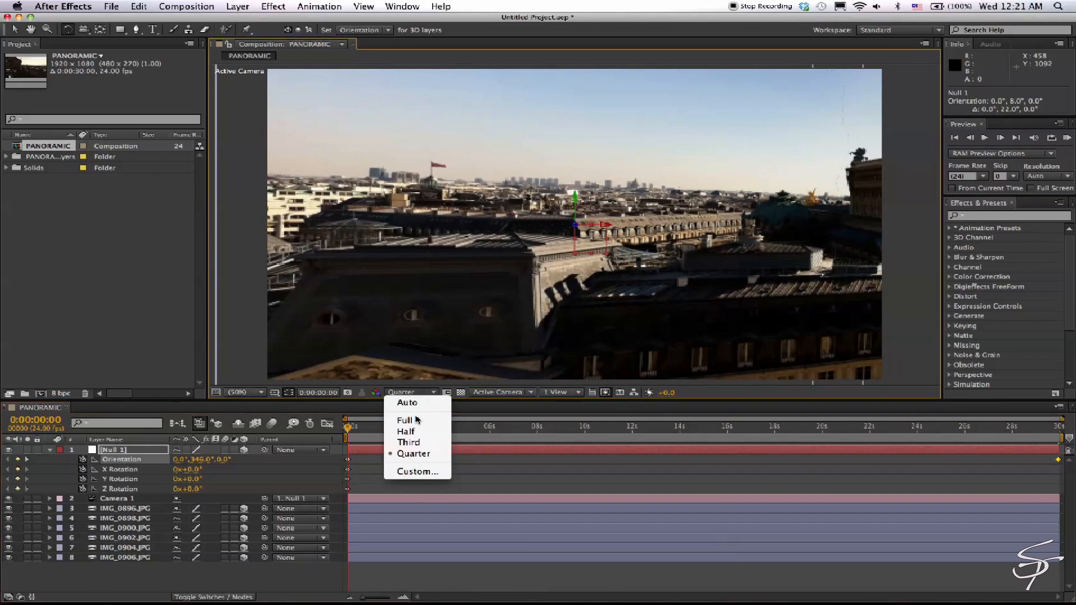
pyautogui.click(404, 430)
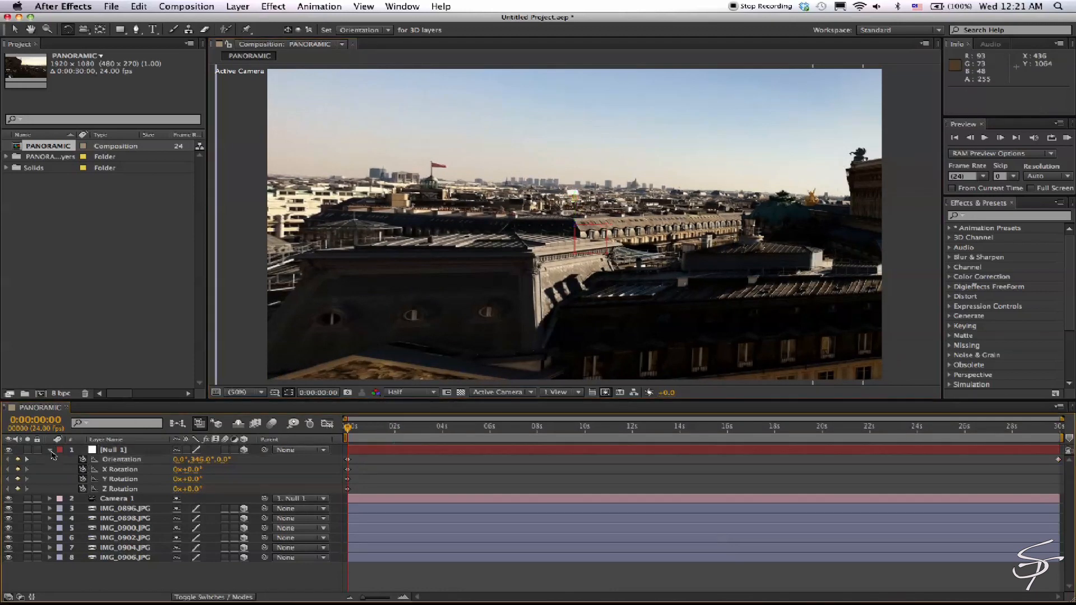
pyautogui.click(54, 449)
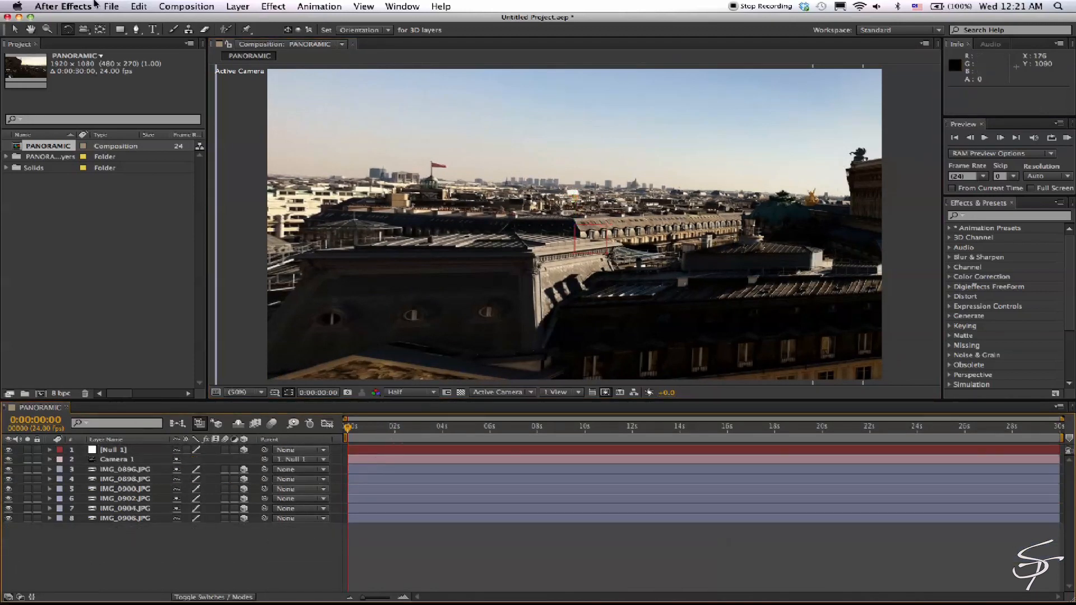
pyautogui.click(237, 6)
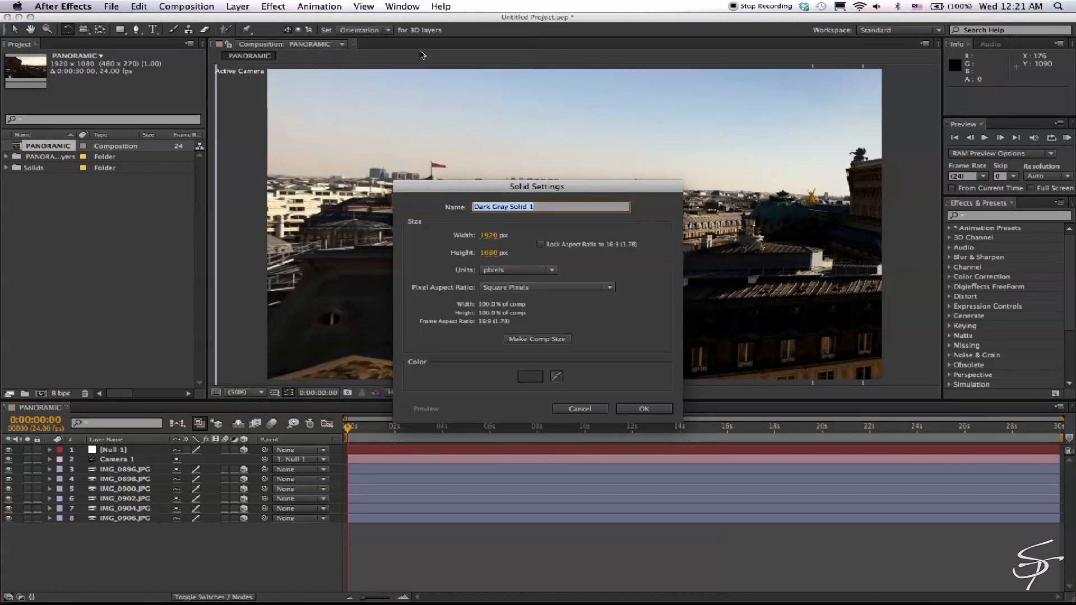
# Step: Create a dark solid VIN with an inverted, feathered ellipse mask and lowered opacity as a vignette
pyautogui.write('VIN')
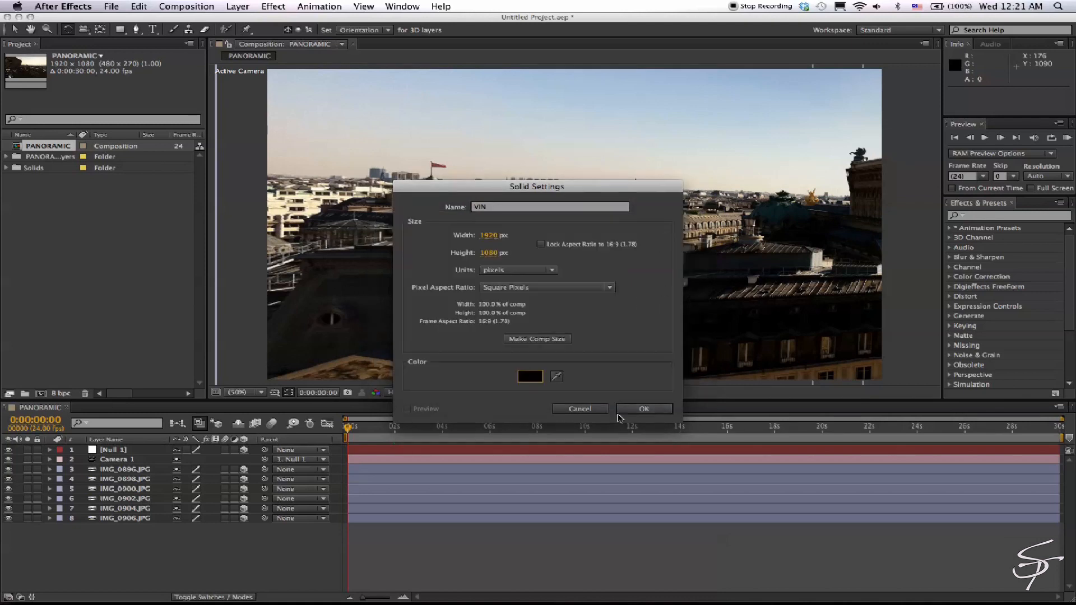
pyautogui.click(644, 408)
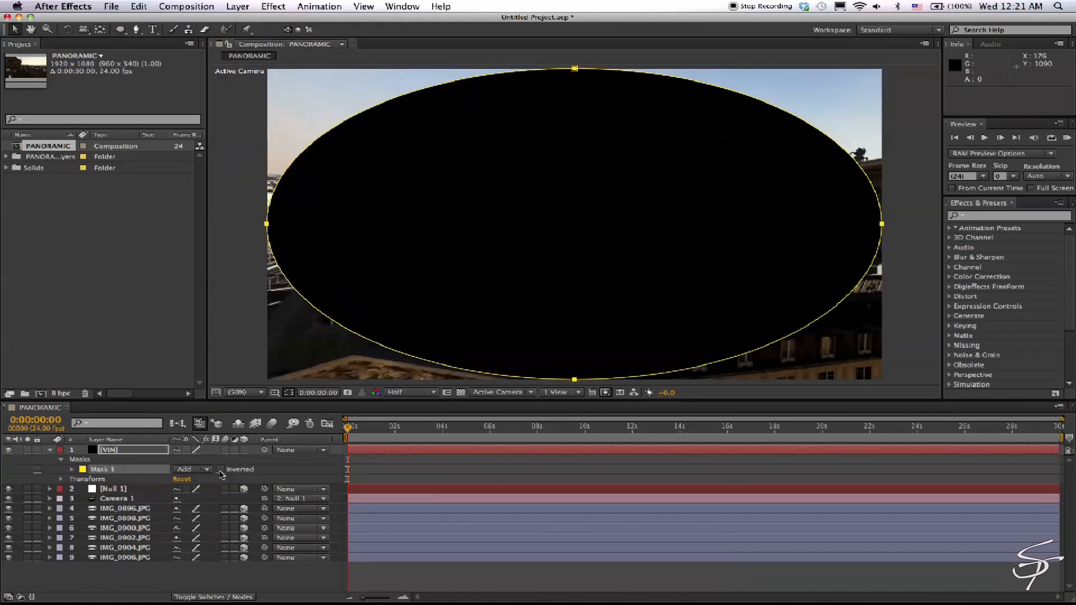
pyautogui.click(221, 469)
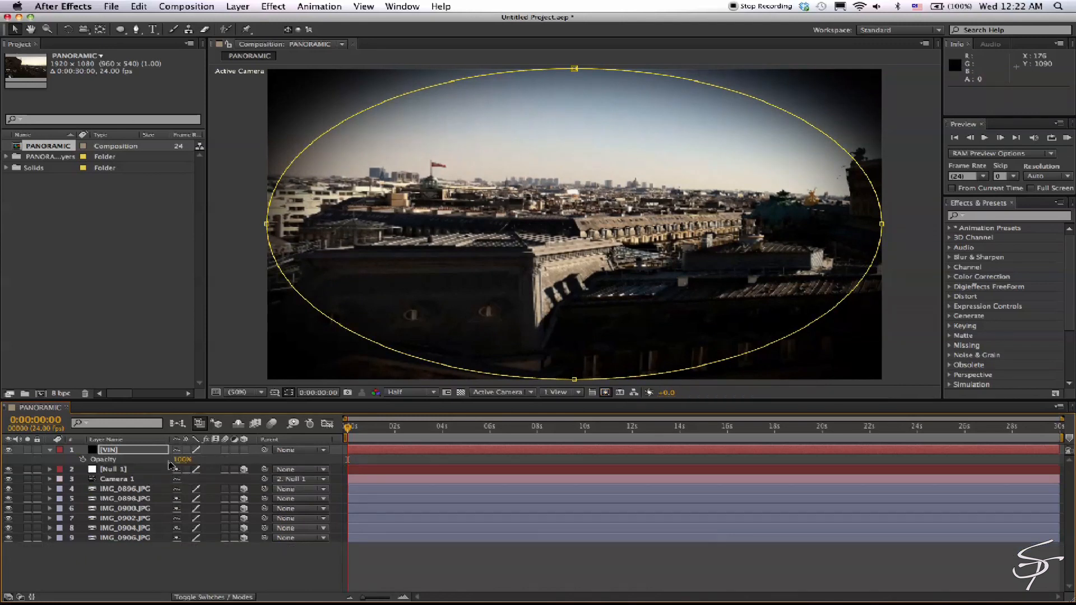
pyautogui.doubleClick(181, 460)
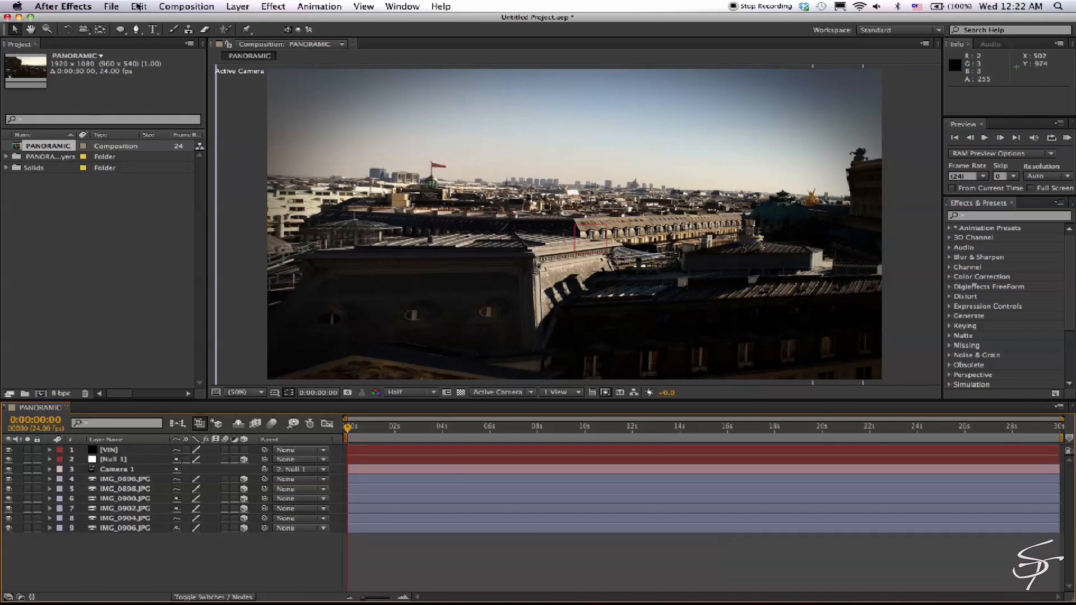
# Step: Add an adjustment layer with a Curves contrast tweak and Hue/Saturation at Master Saturation 25
pyautogui.click(237, 6)
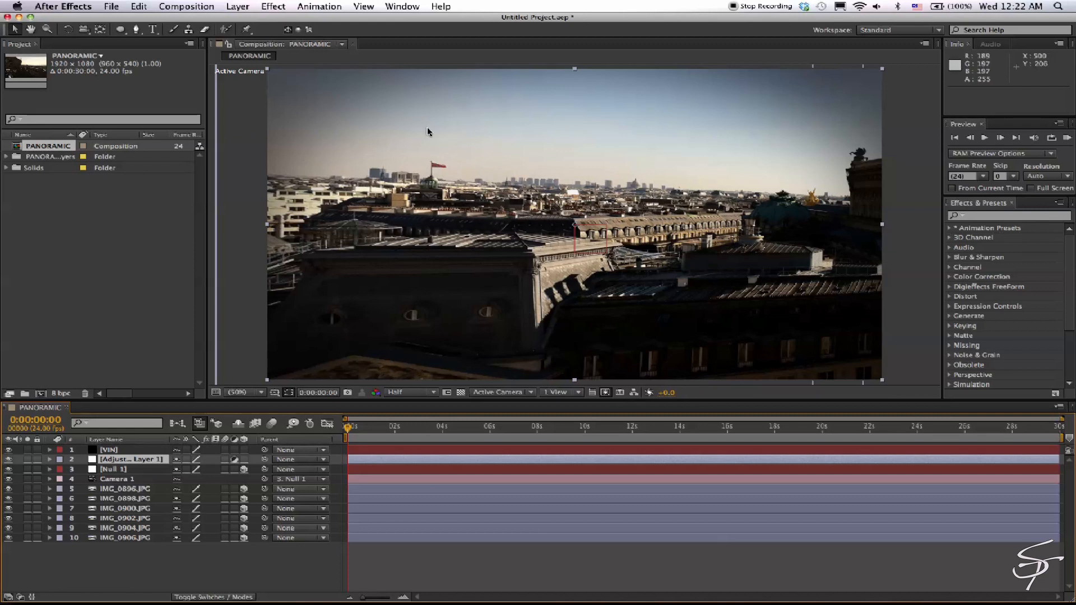
pyautogui.click(272, 5)
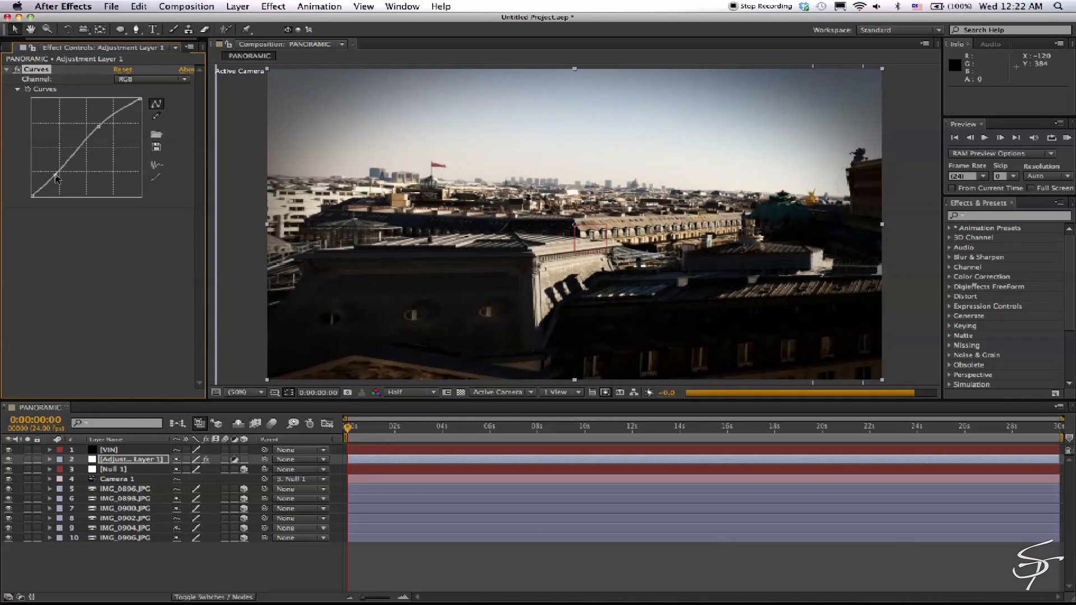
pyautogui.click(273, 6)
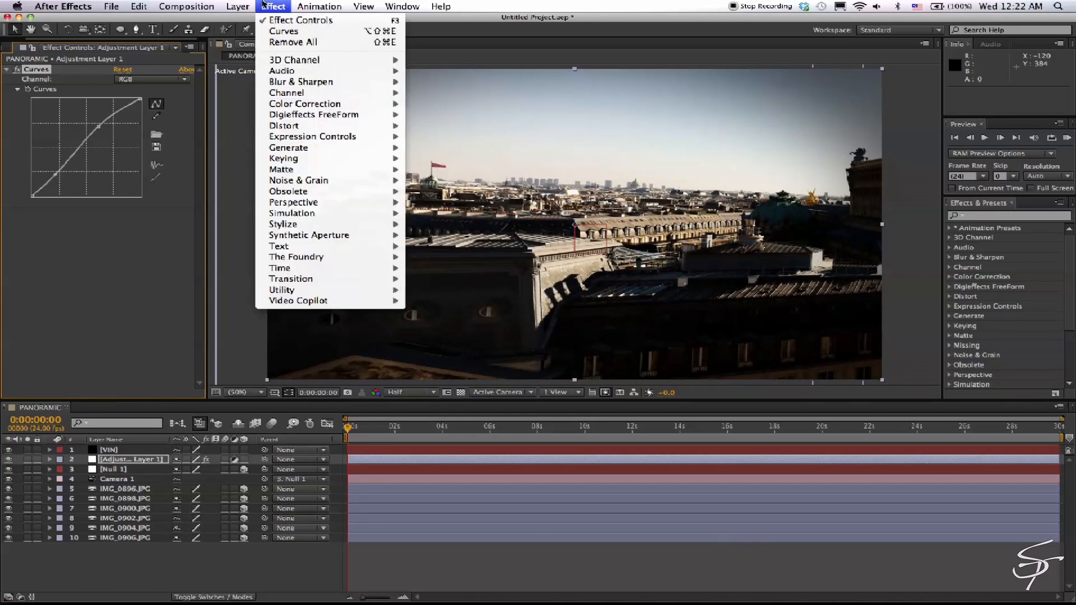
pyautogui.moveTo(304, 103)
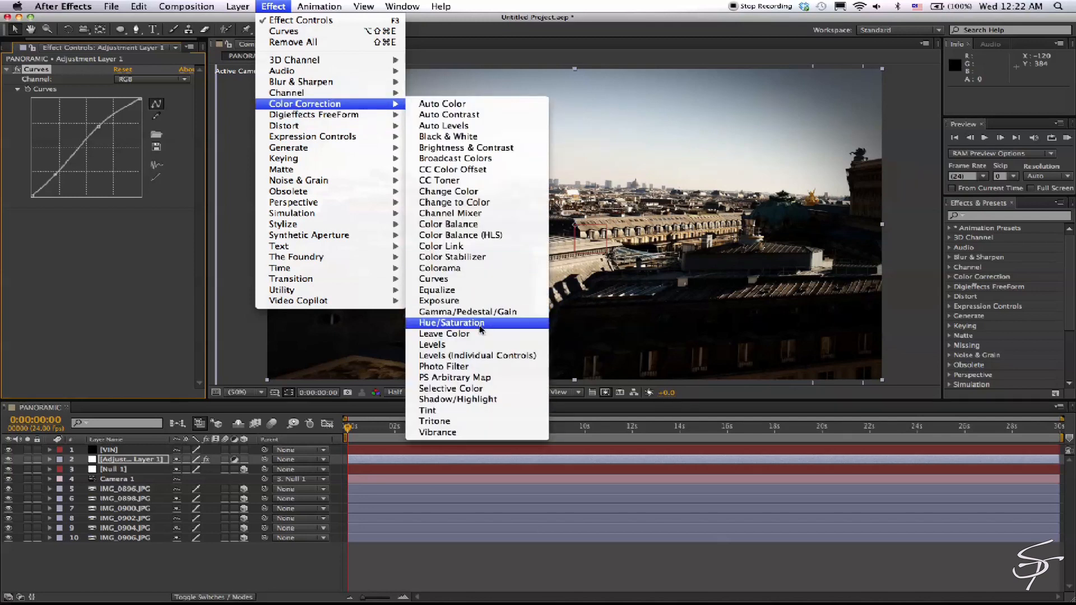
pyautogui.click(451, 323)
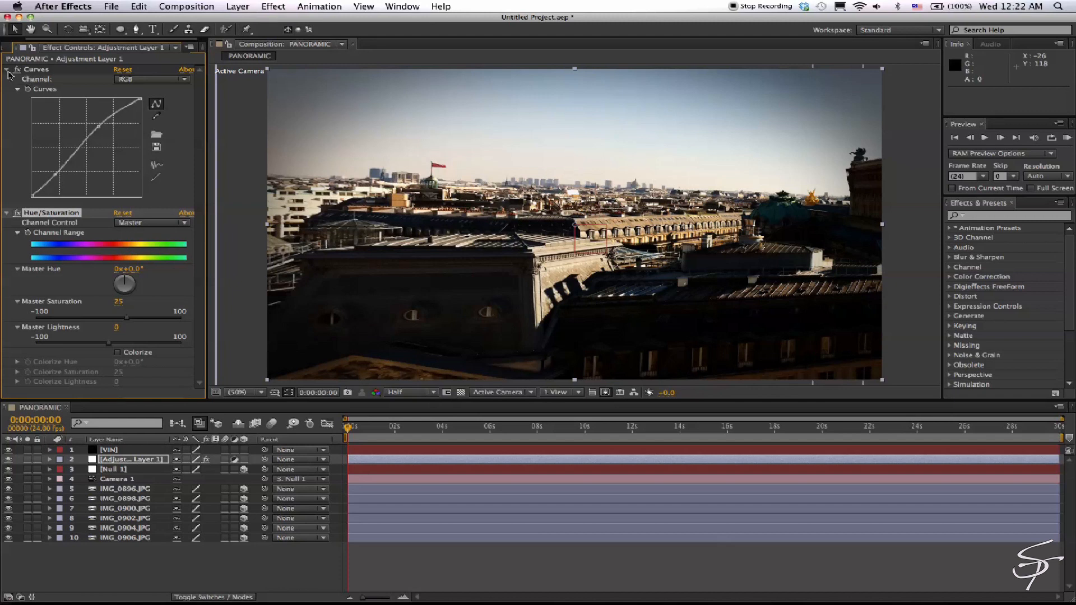
# Step: Add a second adjustment layer and apply the FMP_WarmEvening preset for a warm grade
pyautogui.click(7, 69)
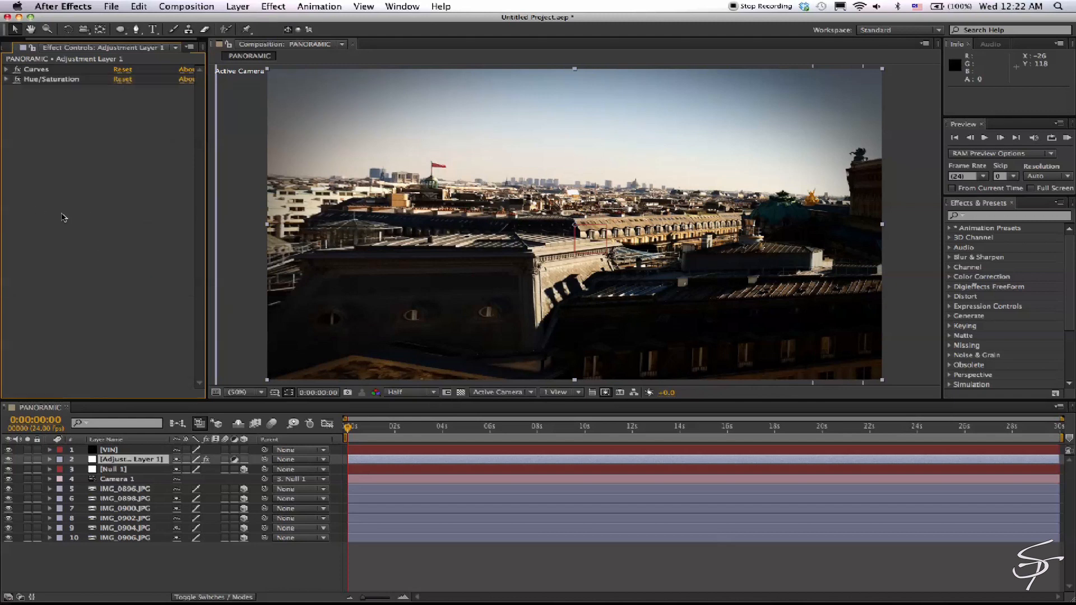
pyautogui.click(237, 6)
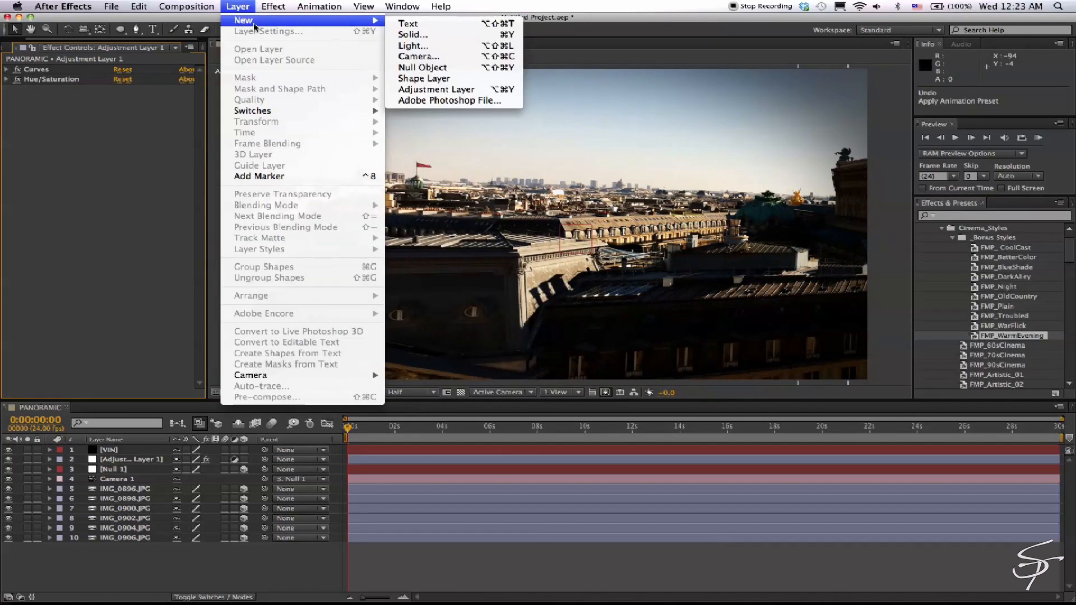
pyautogui.click(437, 89)
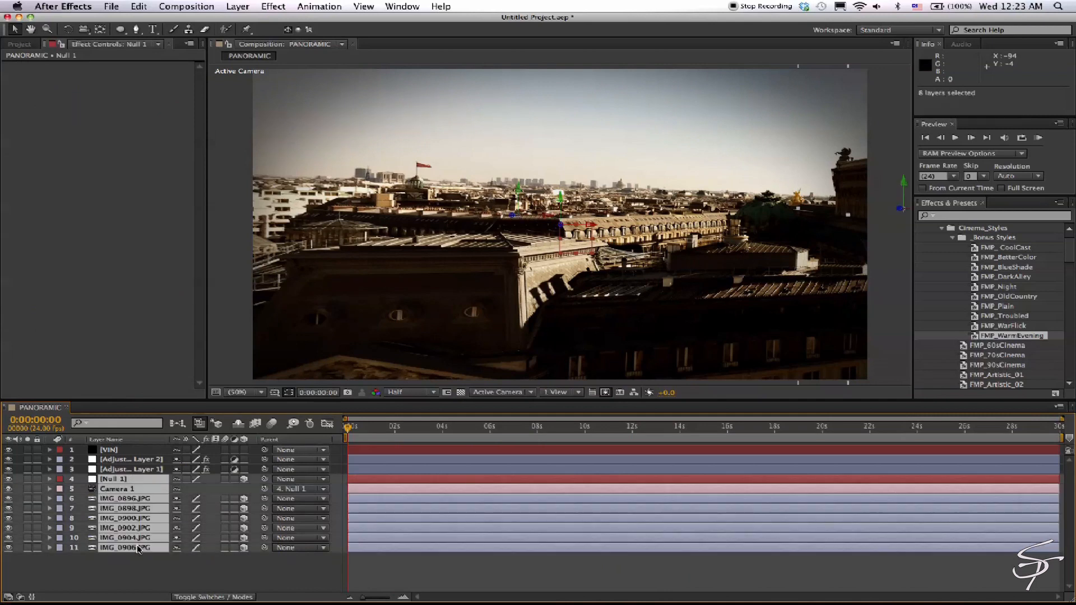
# Step: Pre-compose the camera, Null 1 and stills into Pre-comp 1, then add Null 2 on top
pyautogui.click(236, 6)
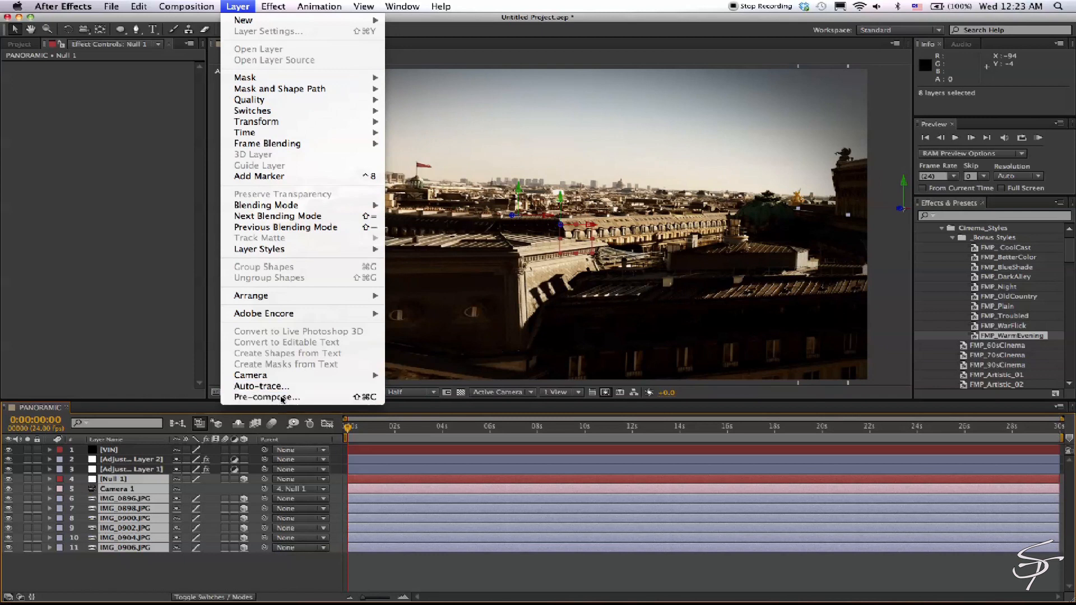
pyautogui.click(266, 396)
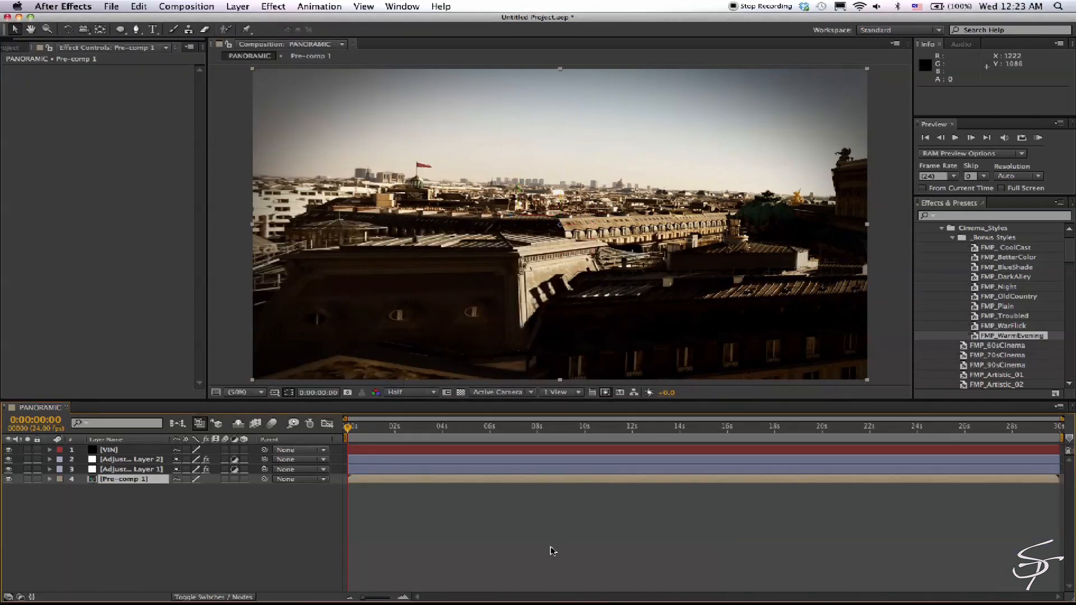
pyautogui.click(237, 6)
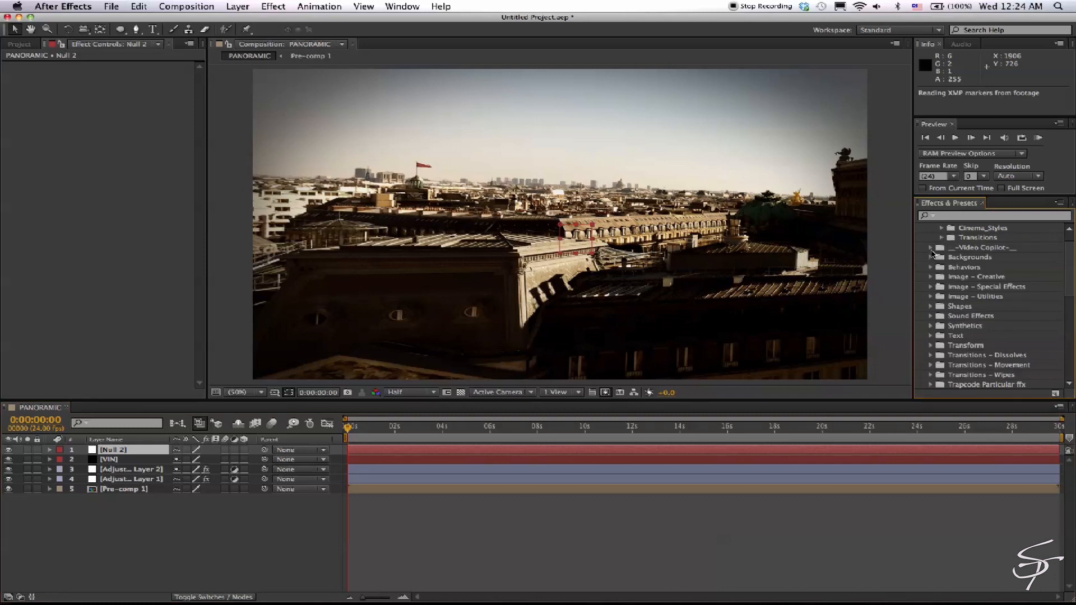
# Step: Apply the Video Copilot AfterShake_Null preset to Null 2 and tune its shake Amount
pyautogui.click(930, 247)
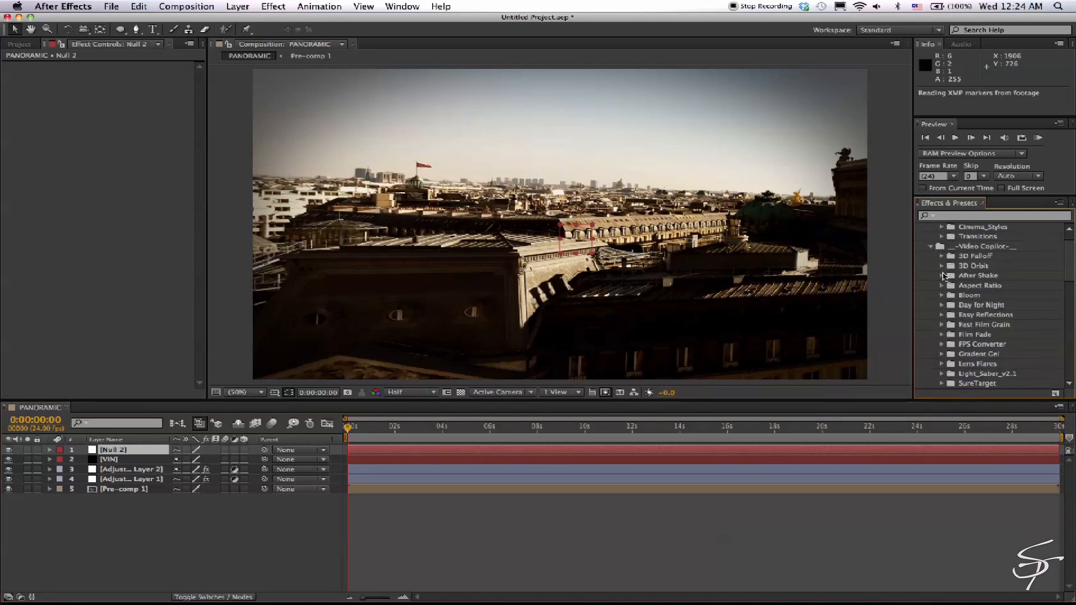
pyautogui.click(942, 276)
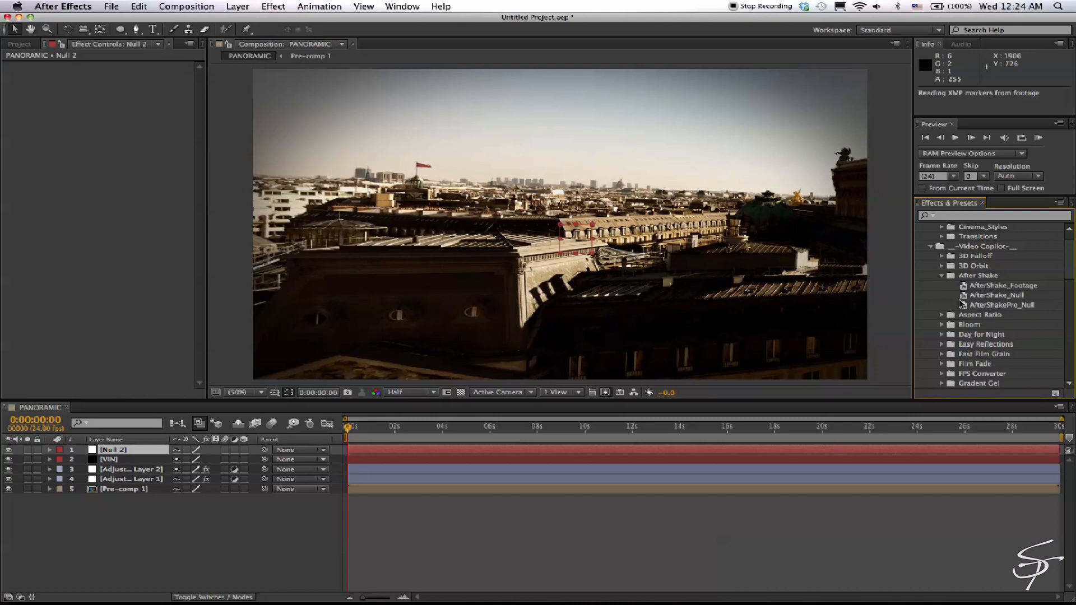
pyautogui.click(997, 295)
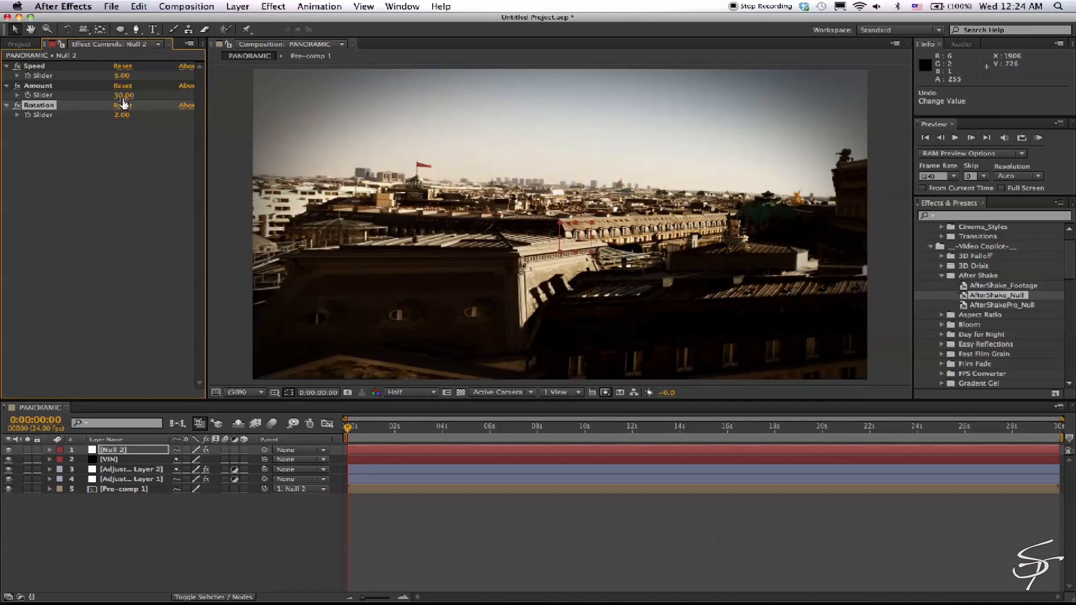
pyautogui.moveTo(123, 94); pyautogui.dragTo(124, 94)
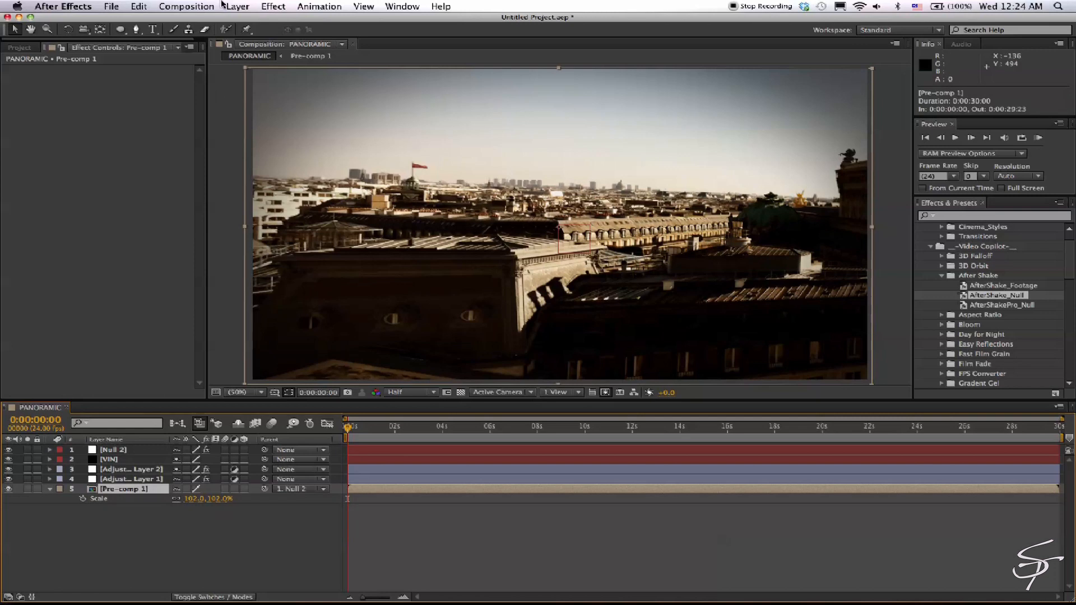
# Step: Add Motion Tile to Pre-comp 1 at 110% output size with Mirror Edges ticked
pyautogui.click(272, 6)
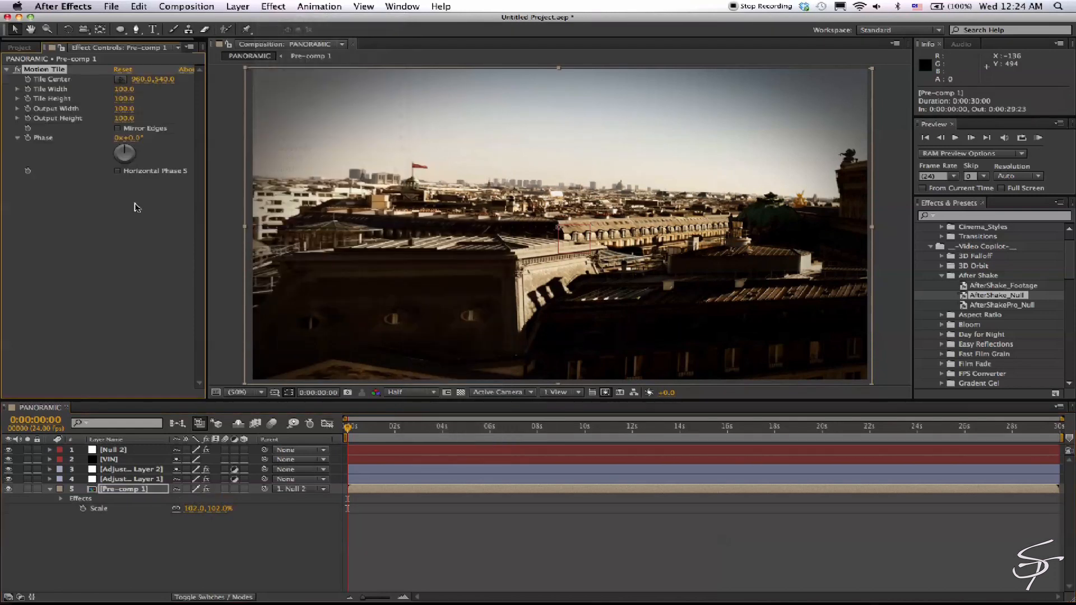
pyautogui.click(117, 127)
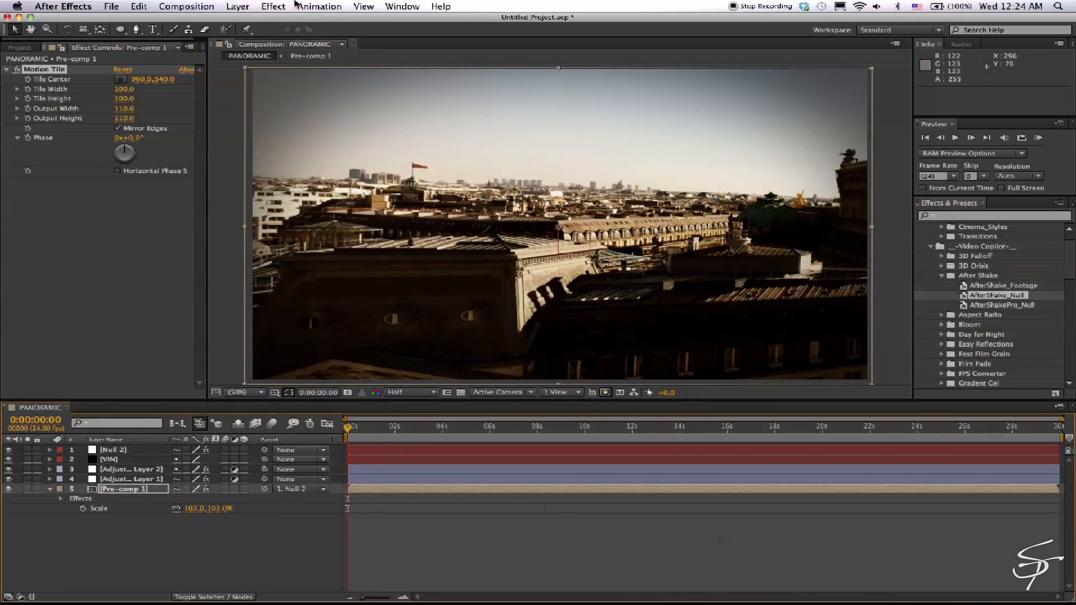
pyautogui.click(238, 6)
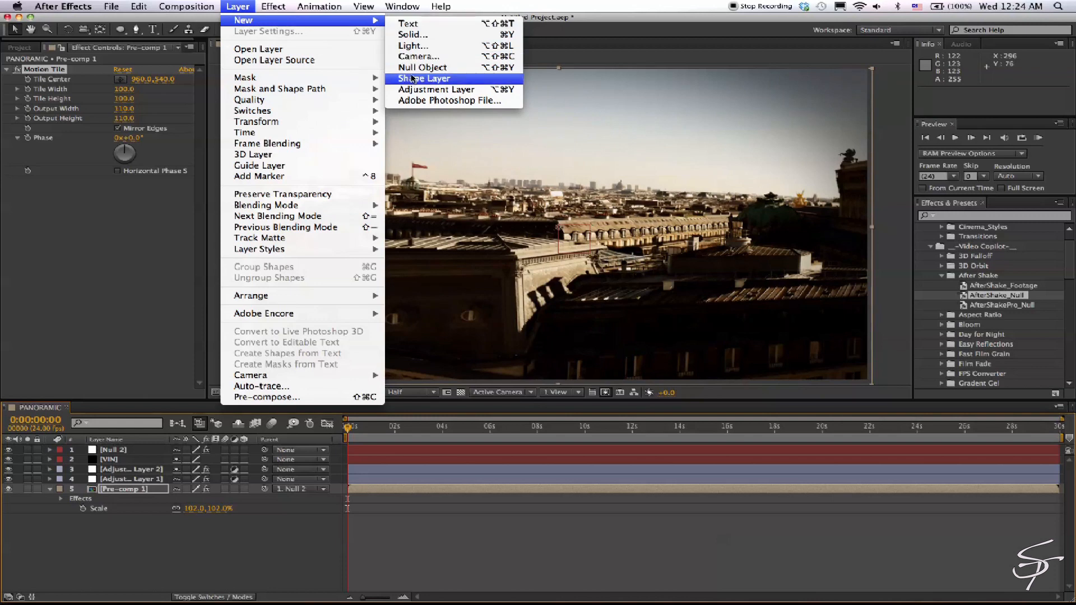
# Step: Create a black full-size solid named LENS FLARE in Pre-comp 1
pyautogui.click(410, 34)
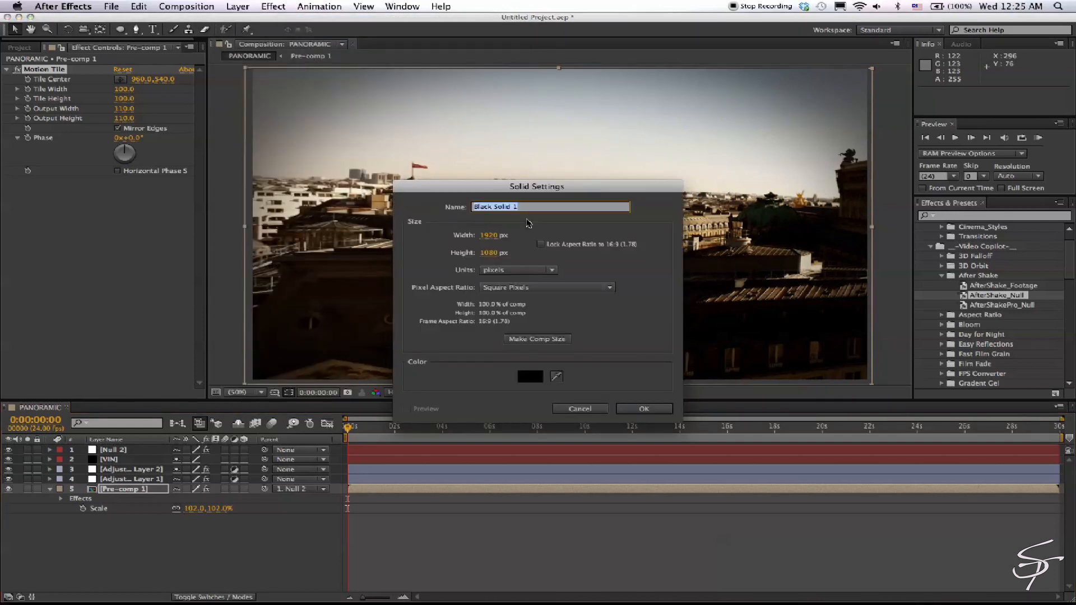
pyautogui.write('LE')
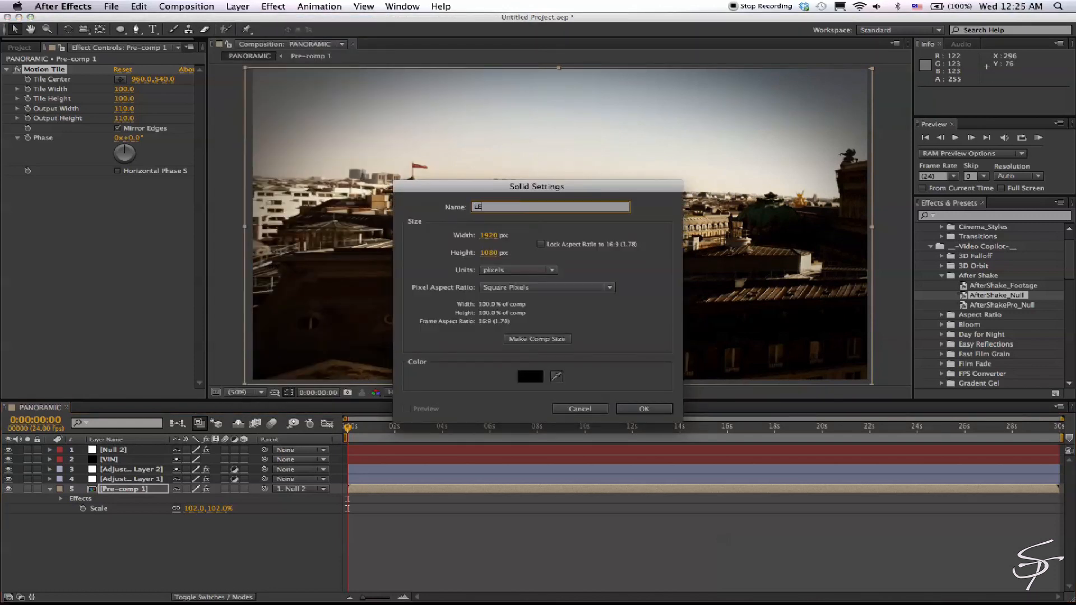
pyautogui.write('LENS FLARE')
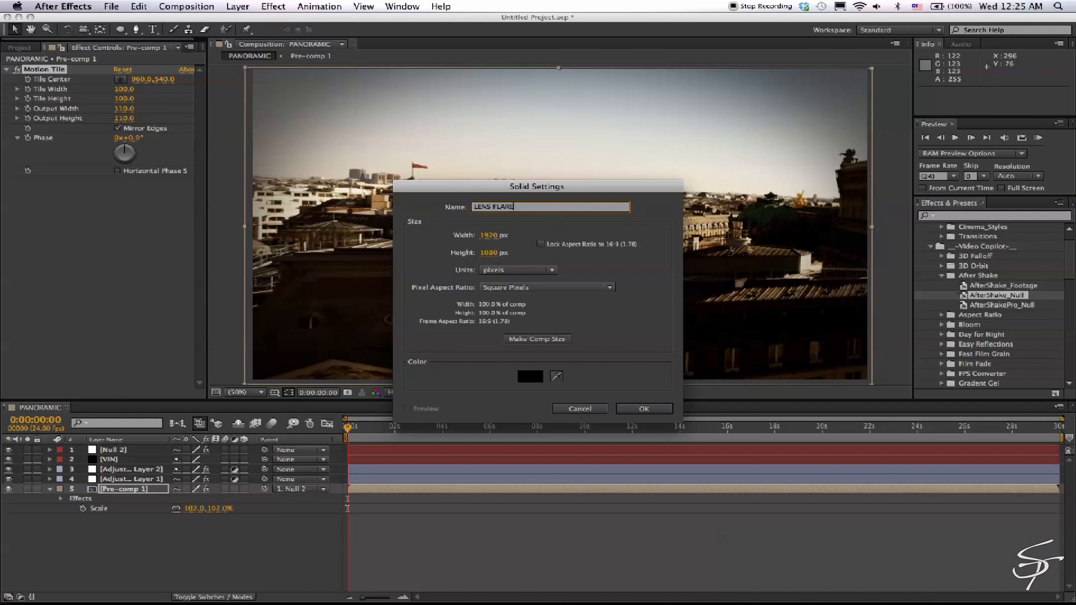
pyautogui.click(644, 408)
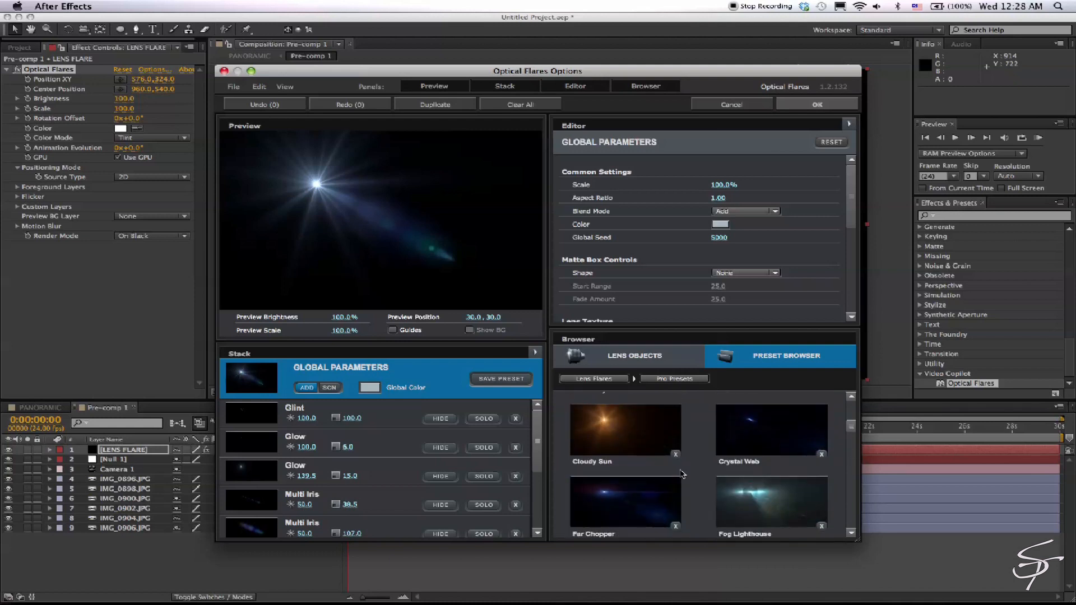
# Step: Accept the default flare, set Source Type to 3D and Render Mode to On Transparent
pyautogui.click(817, 103)
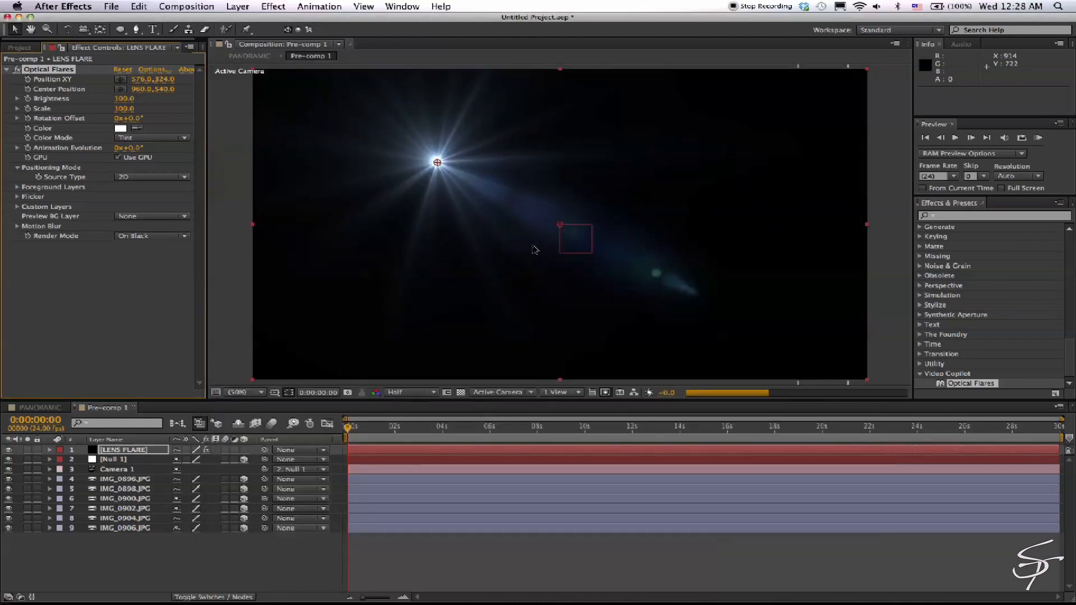
pyautogui.click(151, 177)
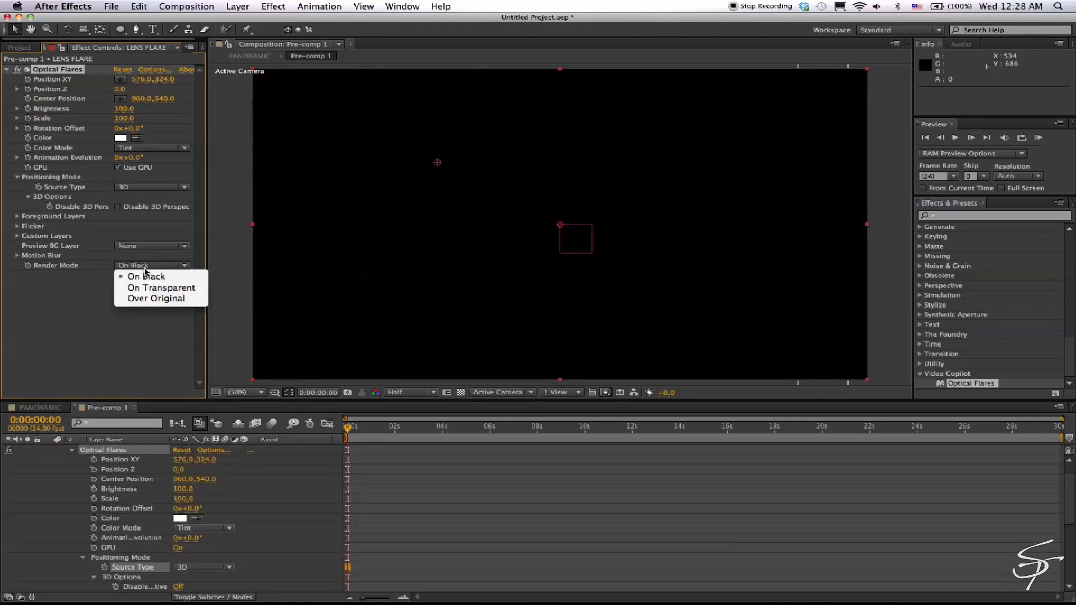
pyautogui.click(161, 287)
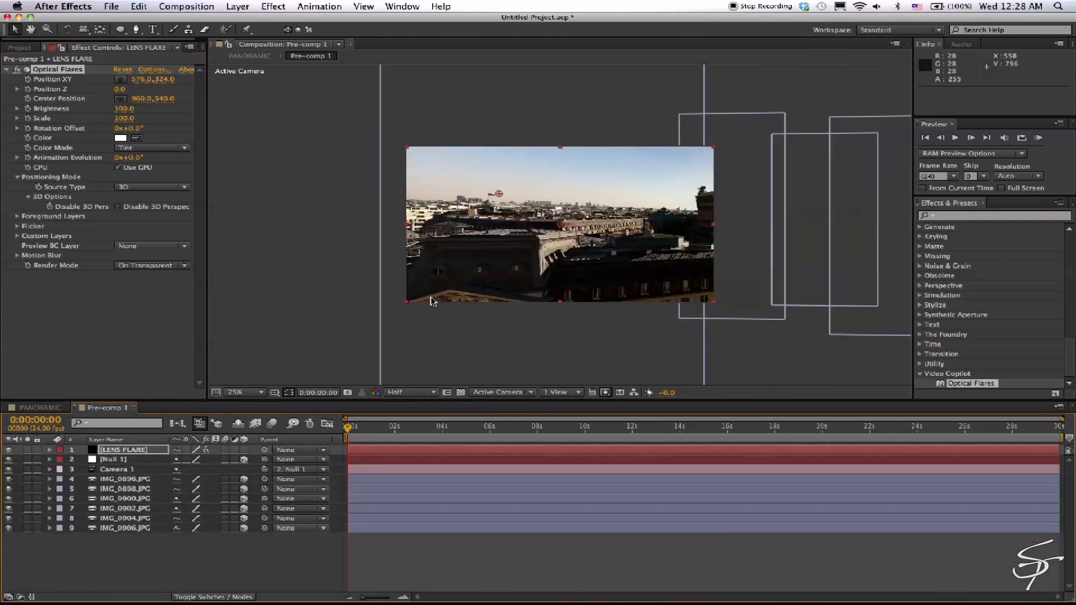
pyautogui.moveTo(498, 193); pyautogui.dragTo(499, 193)
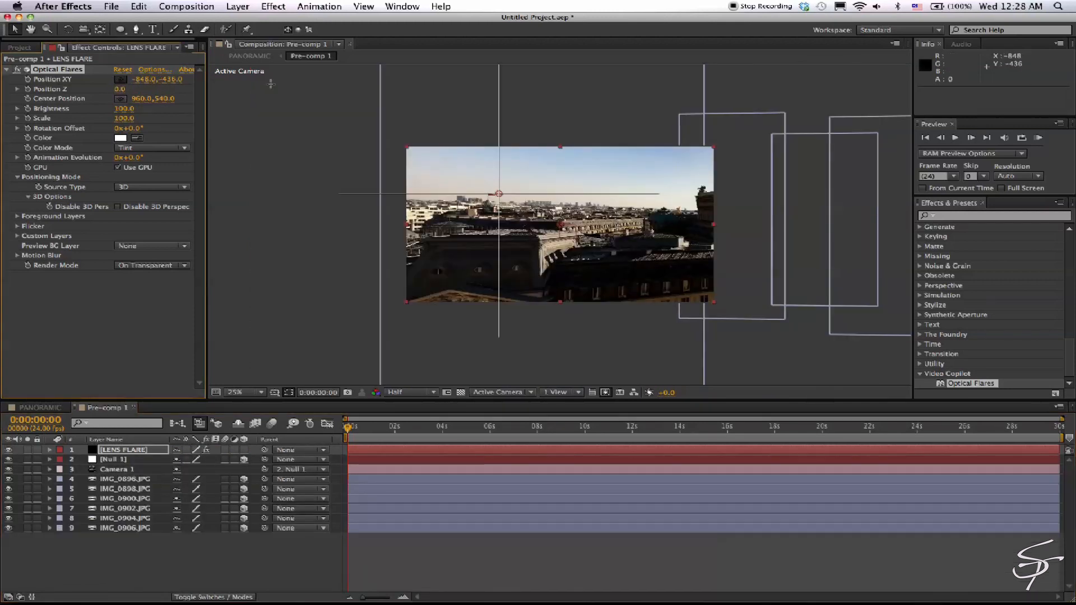
# Step: Check Camera 1's Position and match the flare's Position Z to -12238.5
pyautogui.click(116, 468)
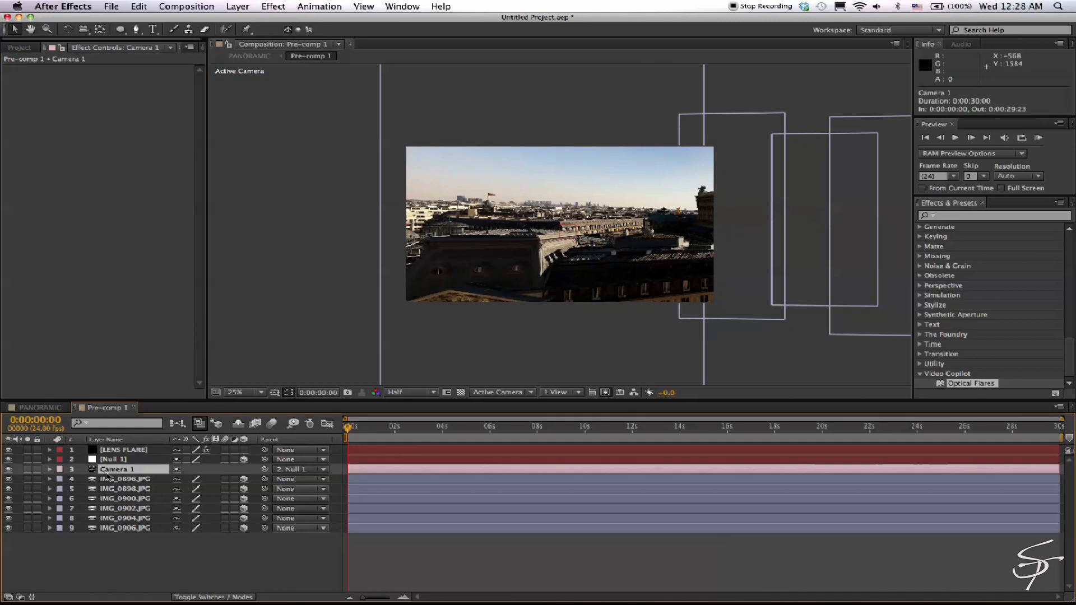
pyautogui.click(54, 468)
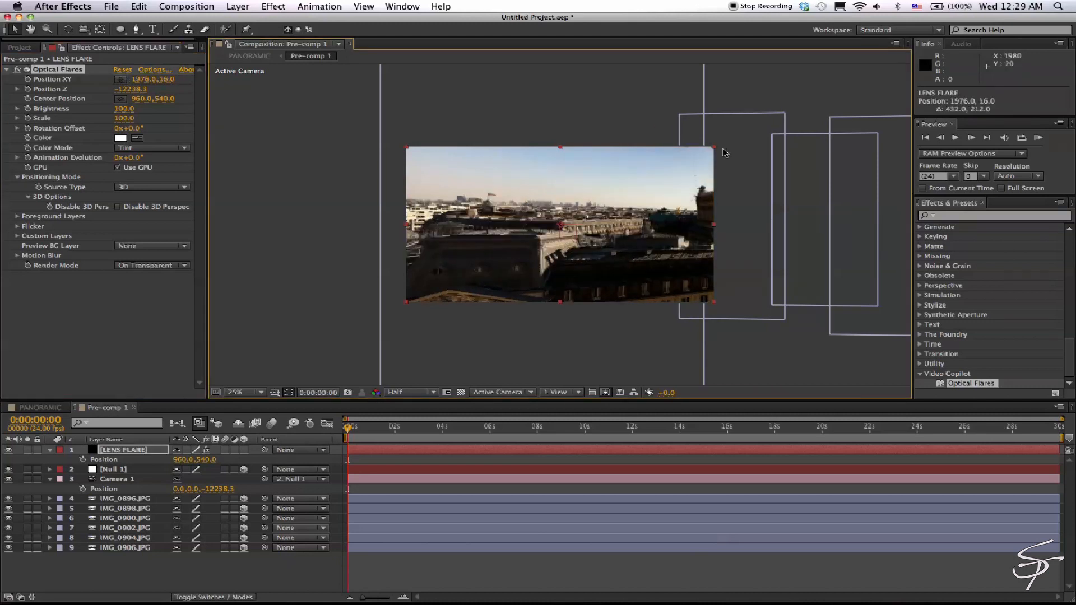
# Step: At the end of the pan, move the flare's XY onto the sun glare (820, -304) and adjust Brightness
pyautogui.moveTo(721, 151); pyautogui.dragTo(698, 128)
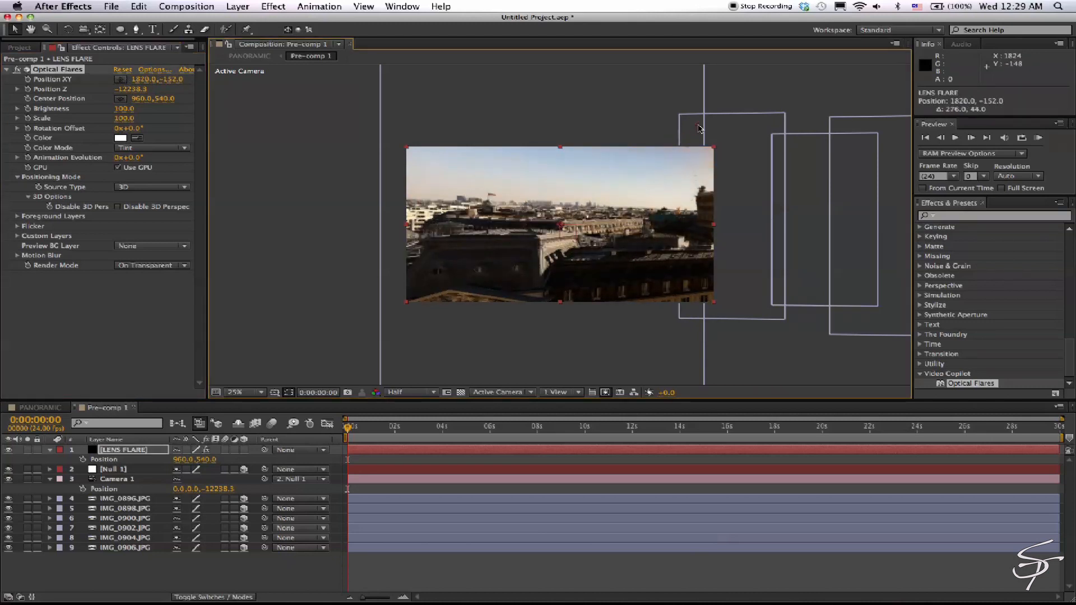
pyautogui.click(1022, 428)
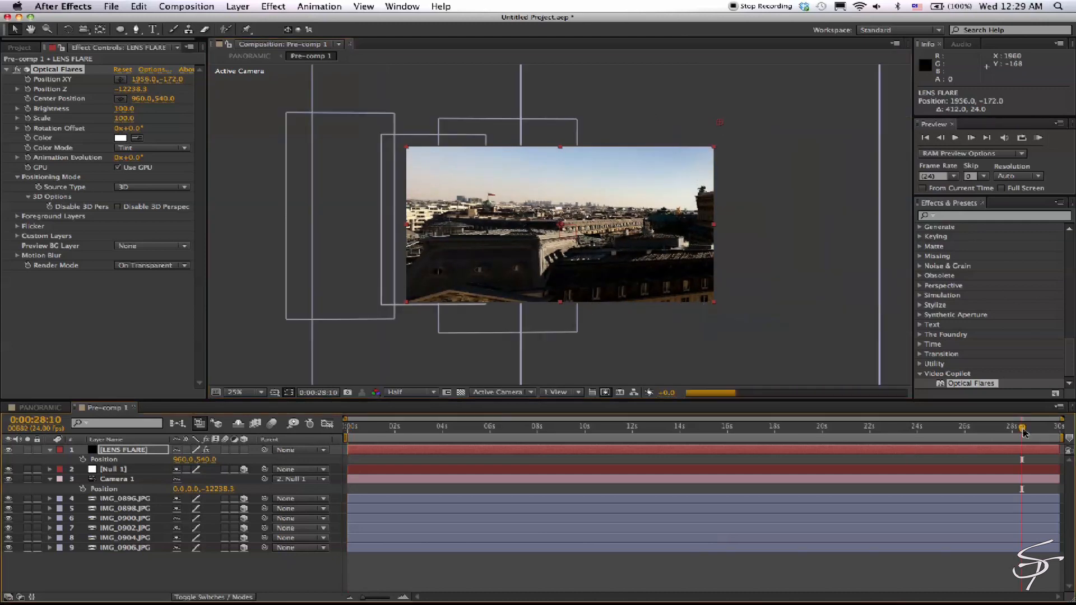
pyautogui.moveTo(1021, 426); pyautogui.dragTo(1059, 426)
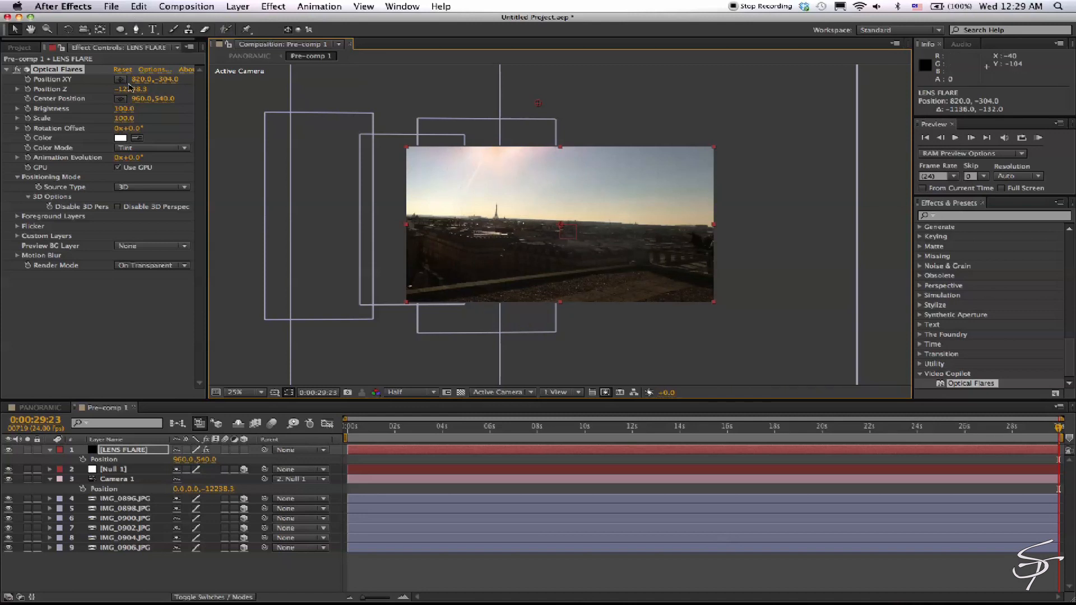
pyautogui.click(126, 108)
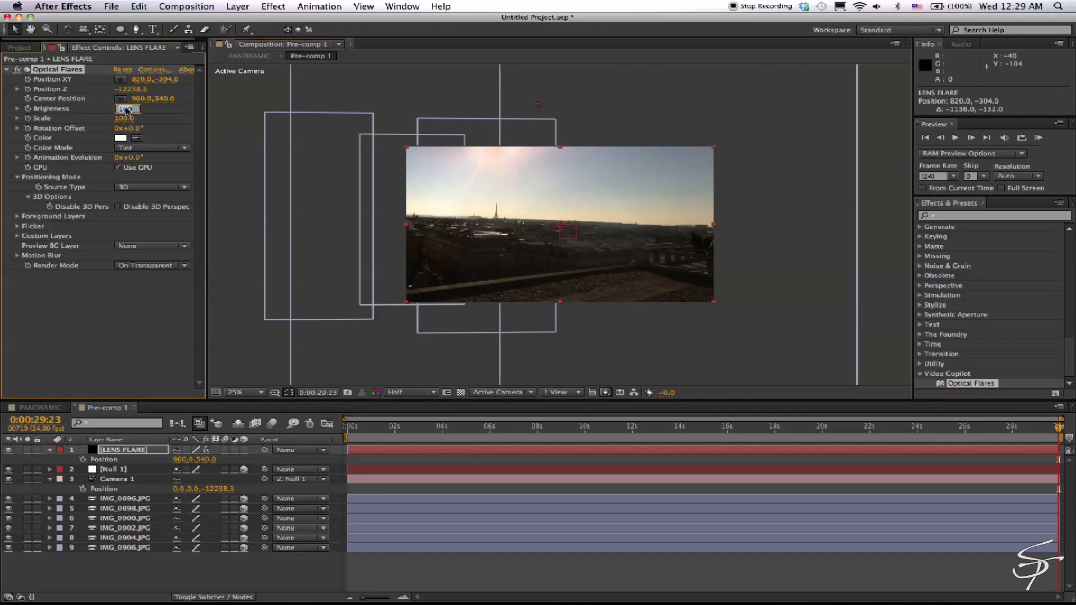